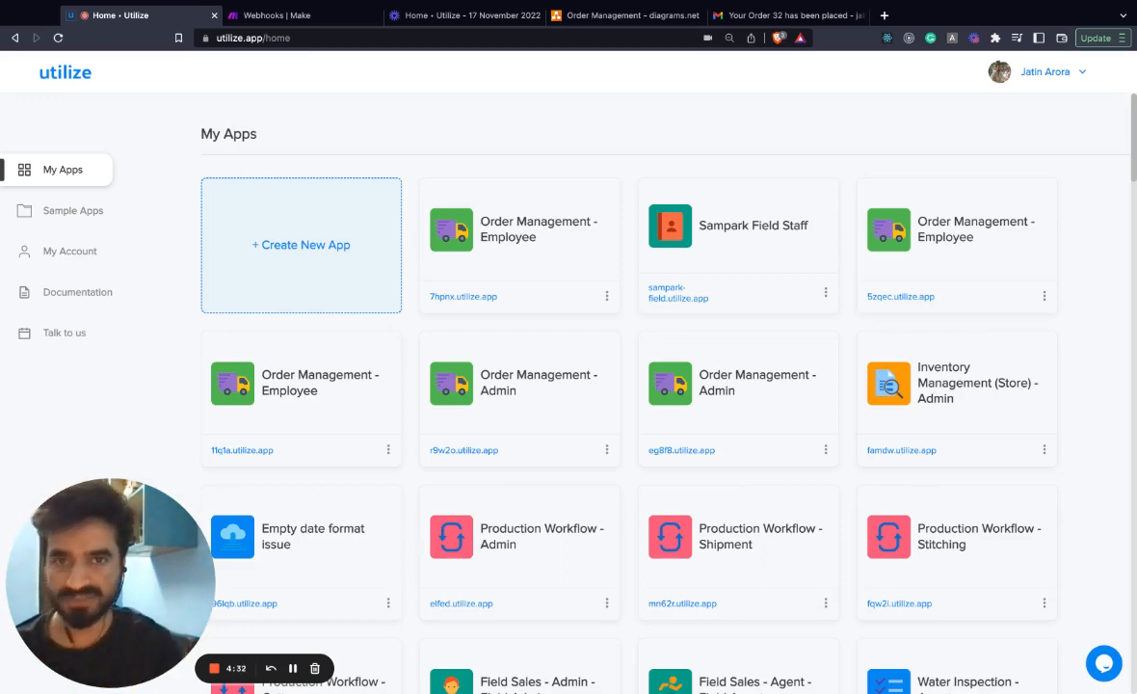
Step: Walk through the flow diagram steps: Order Placed, Trigger Received, Create an Invoice, Send Invoice to Customer
left_click(627, 15)
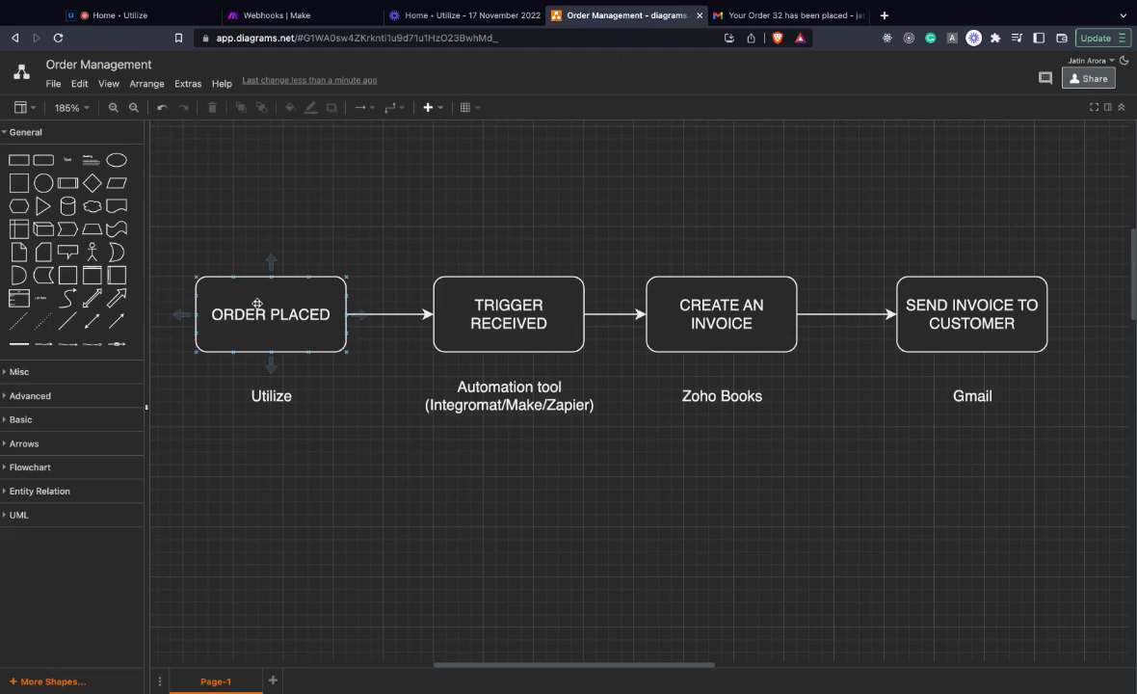
left_click(269, 395)
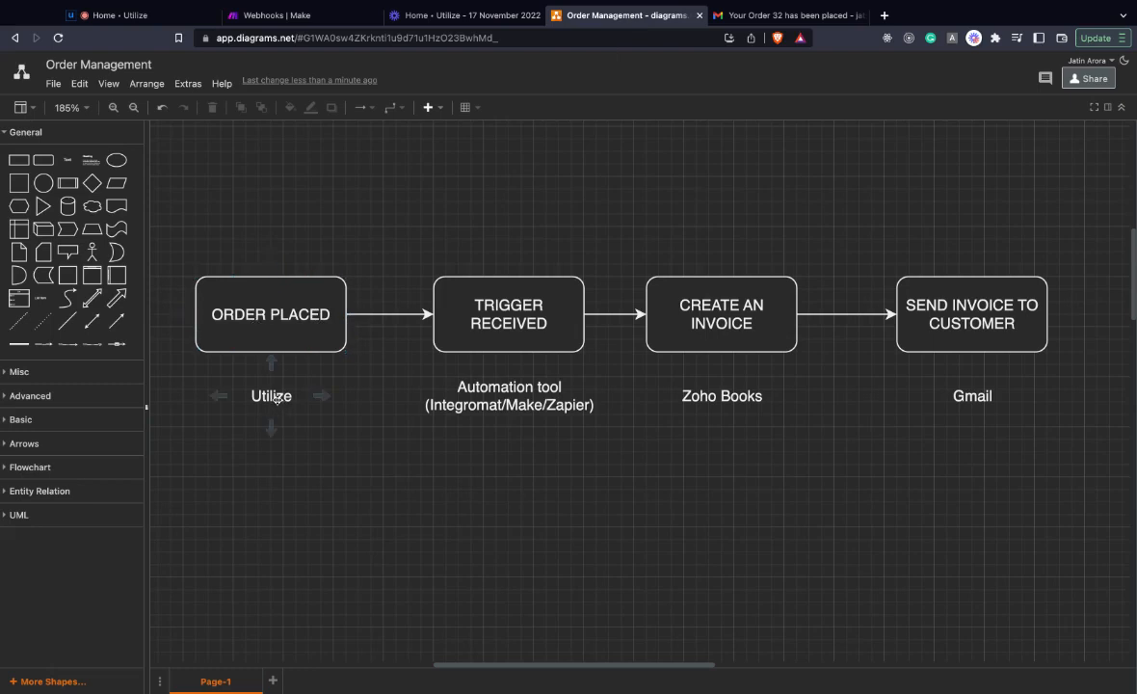
left_click(269, 314)
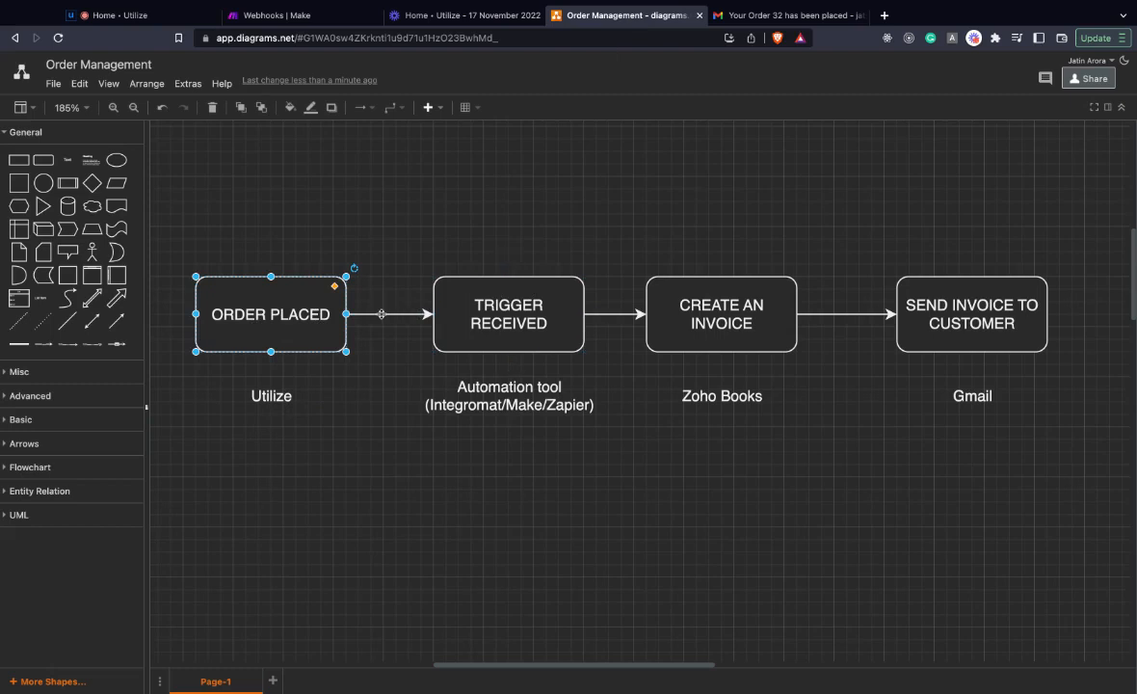
left_click(508, 314)
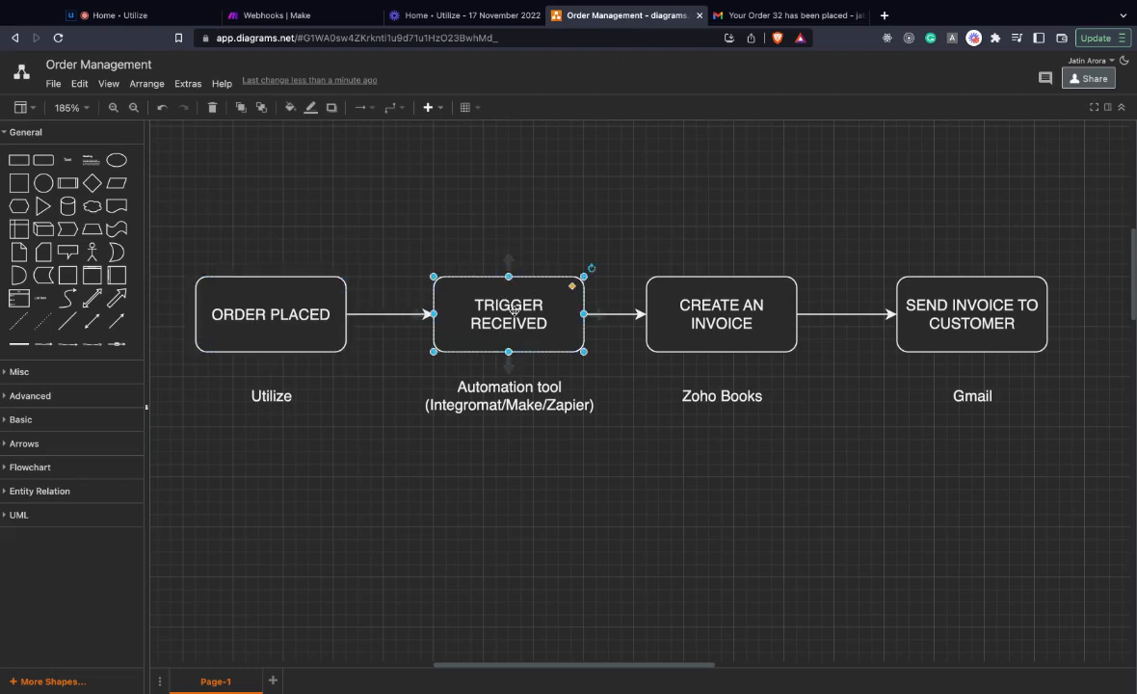
left_click(720, 314)
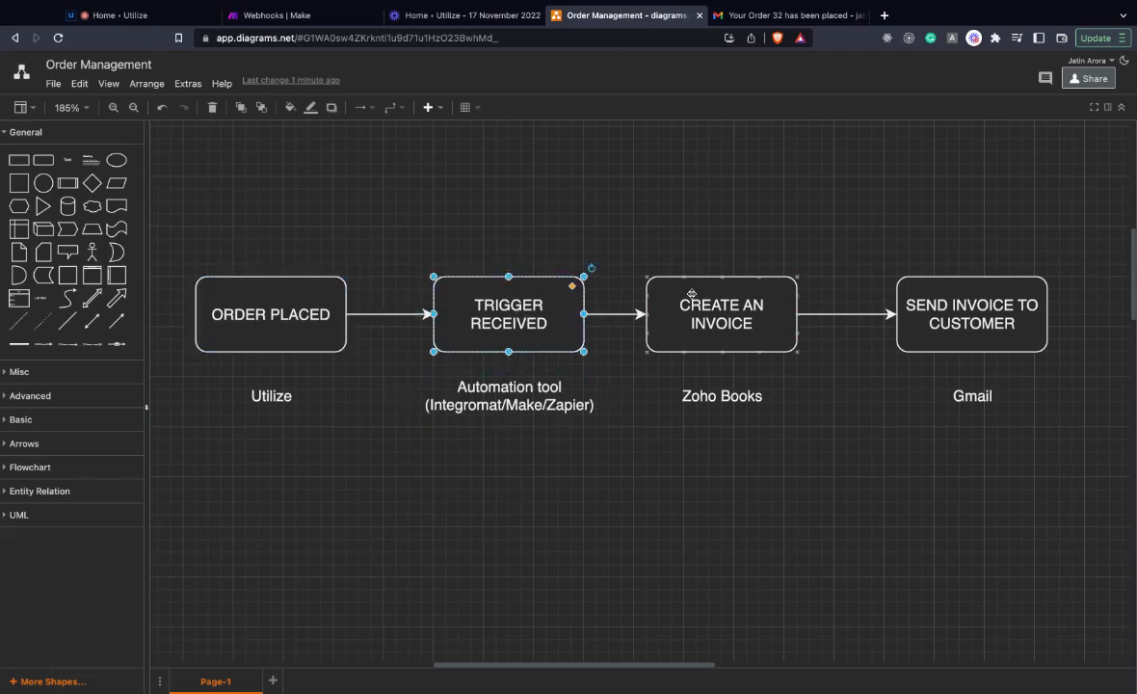
left_click(721, 314)
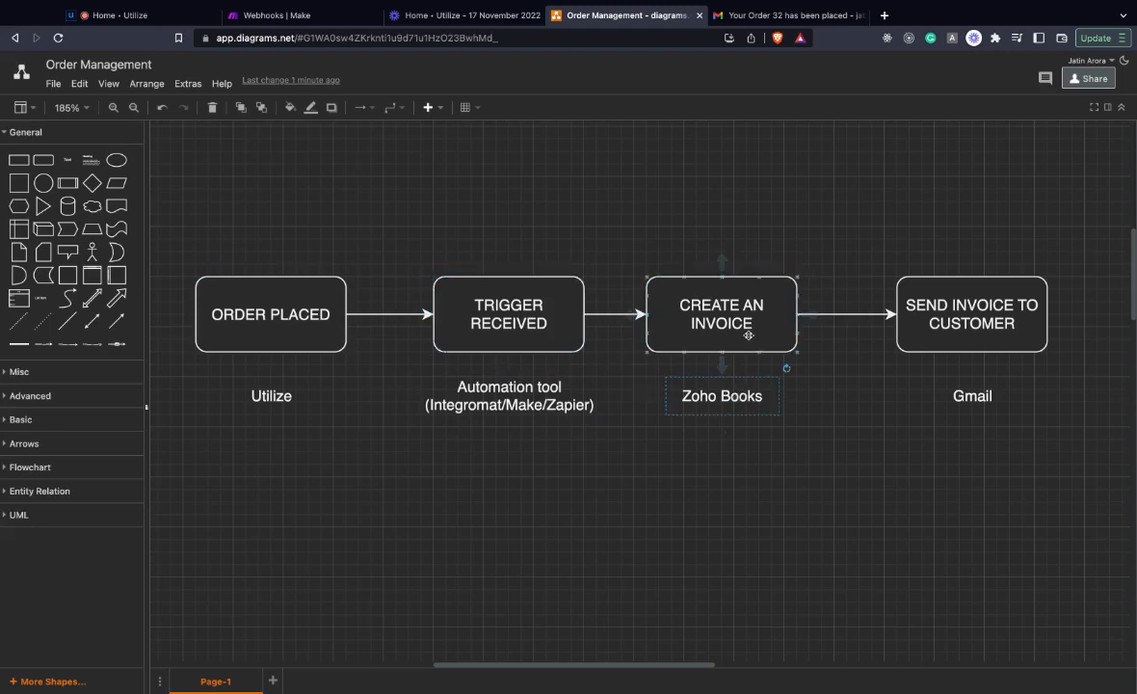
left_click(971, 314)
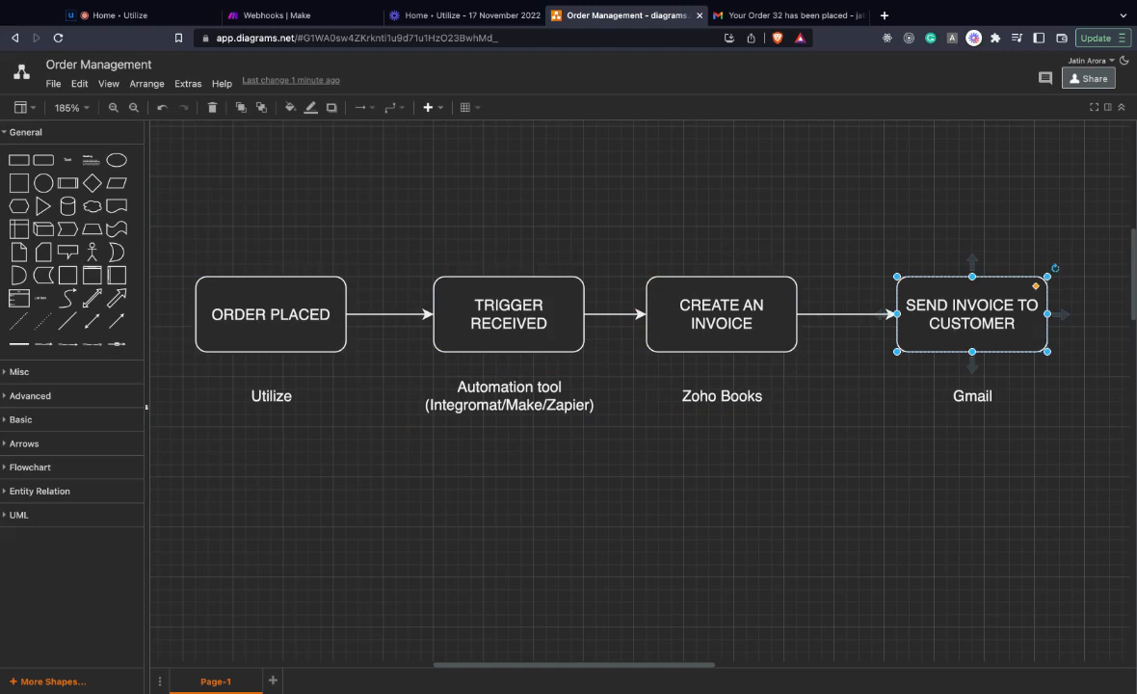
mouse_move(416, 153)
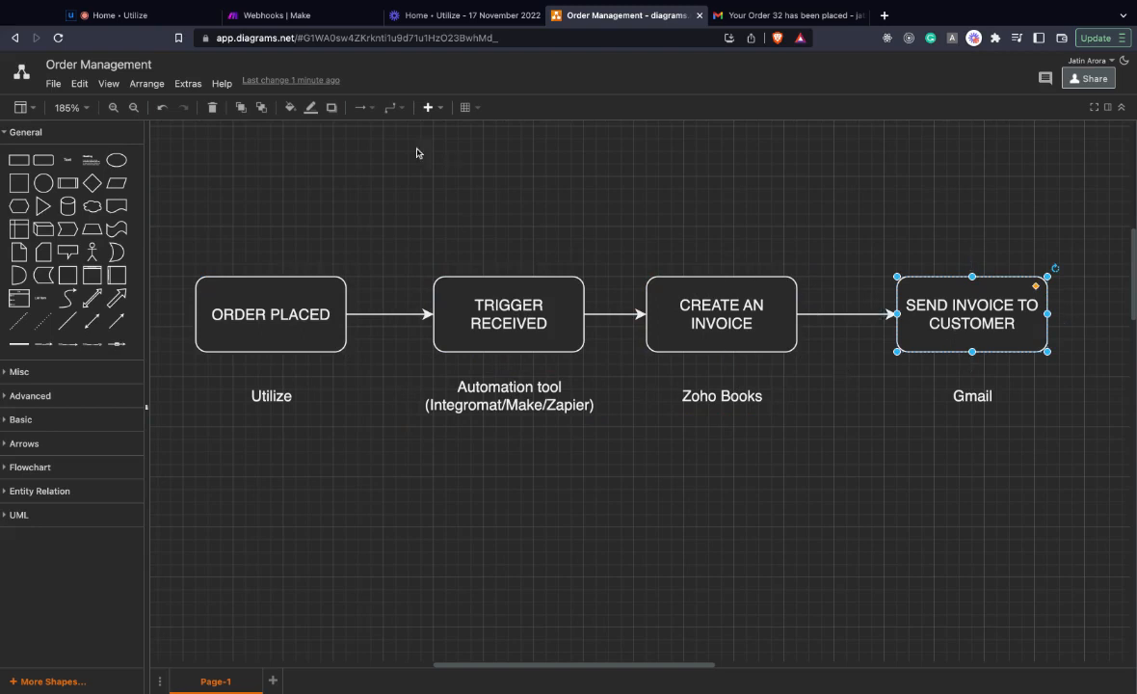
Step: Browse the new-app flow and the app directory, then return to the apps home
left_click(112, 16)
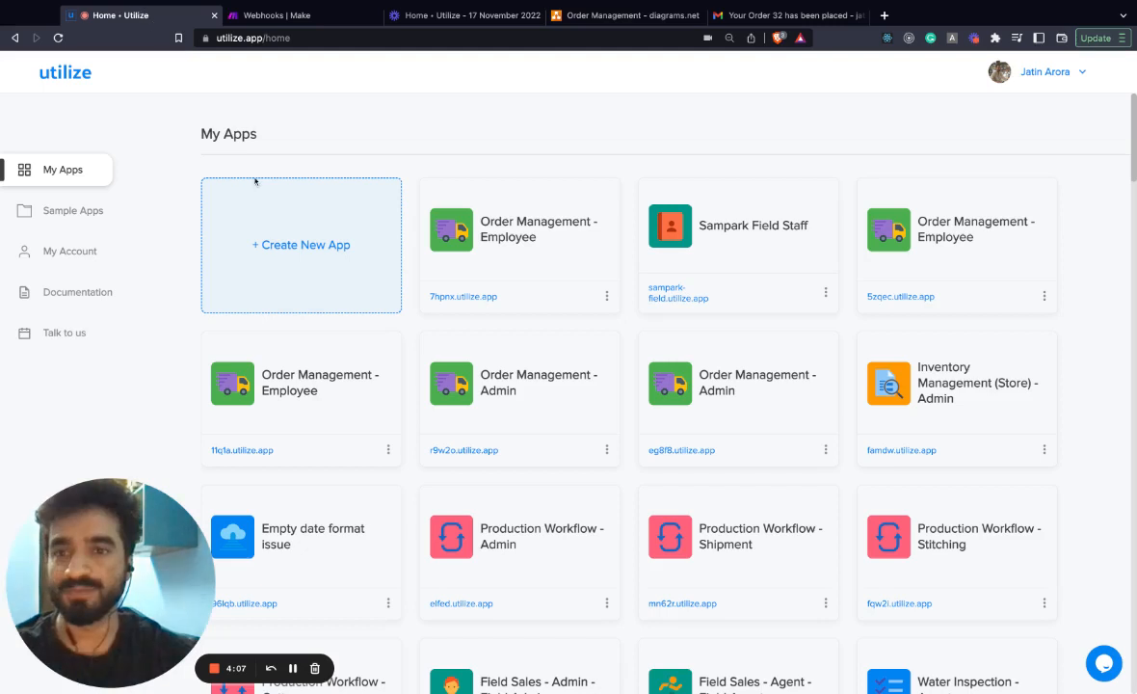
mouse_move(375, 239)
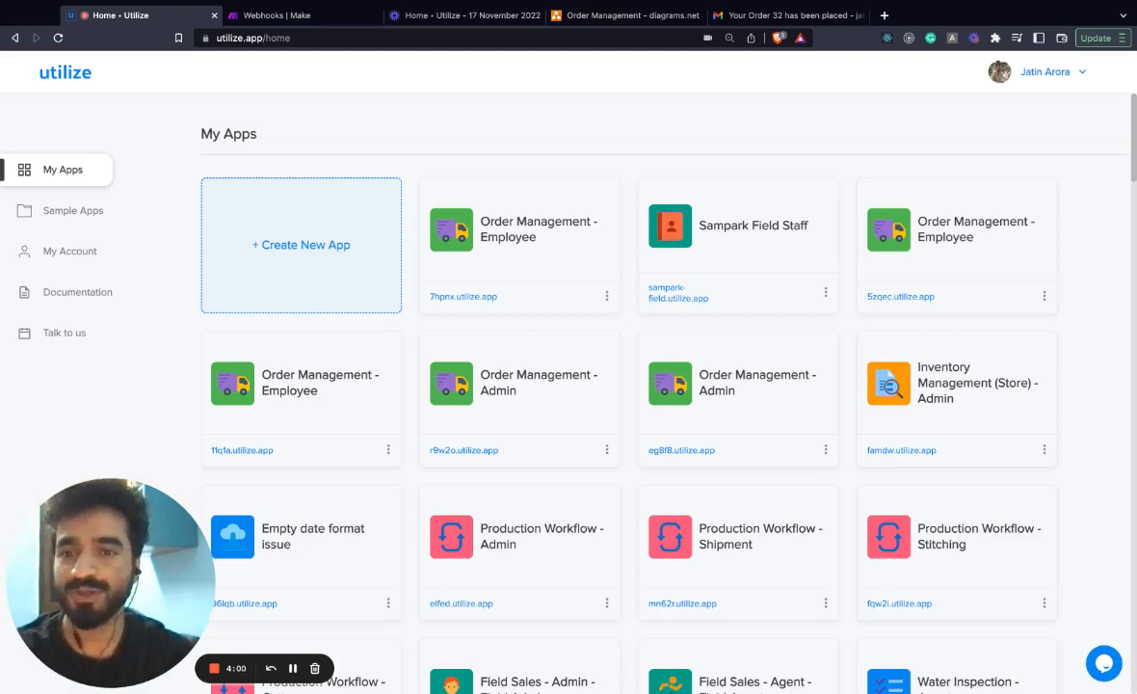
left_click(300, 243)
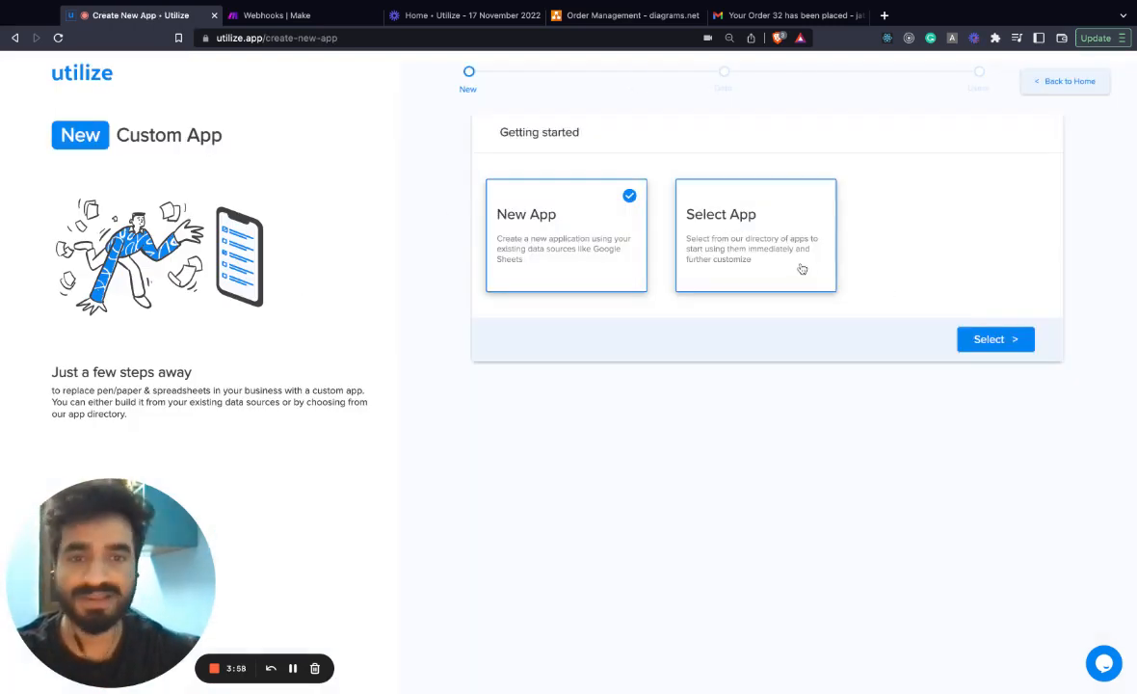
left_click(755, 235)
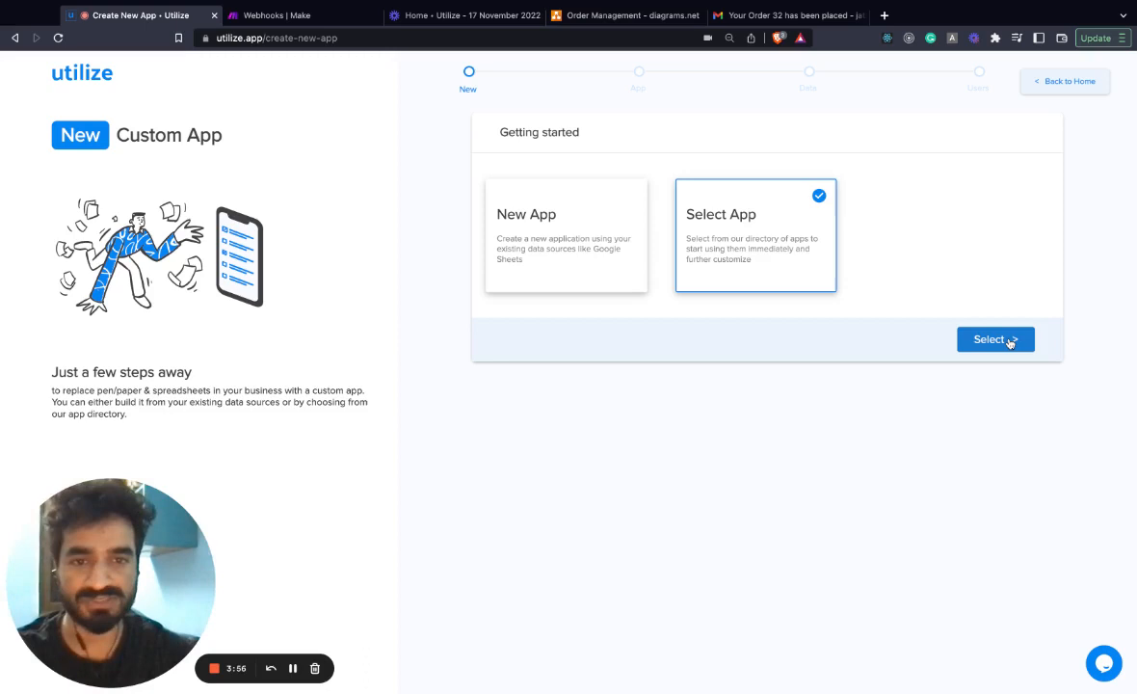
left_click(994, 339)
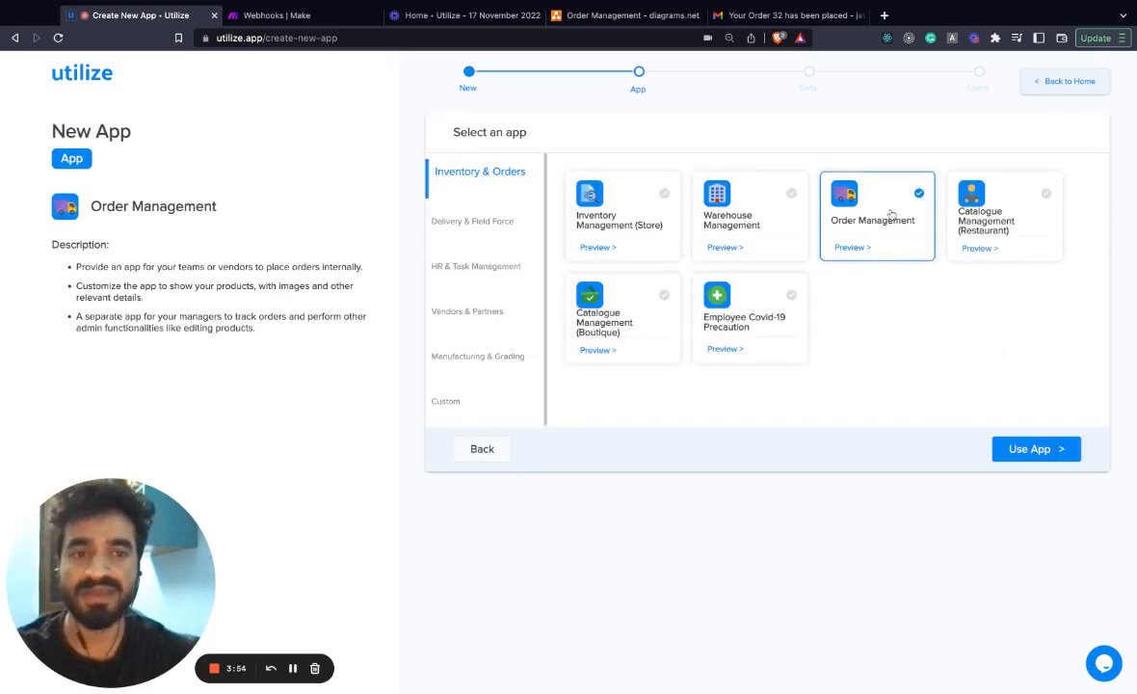
mouse_move(1132, 81)
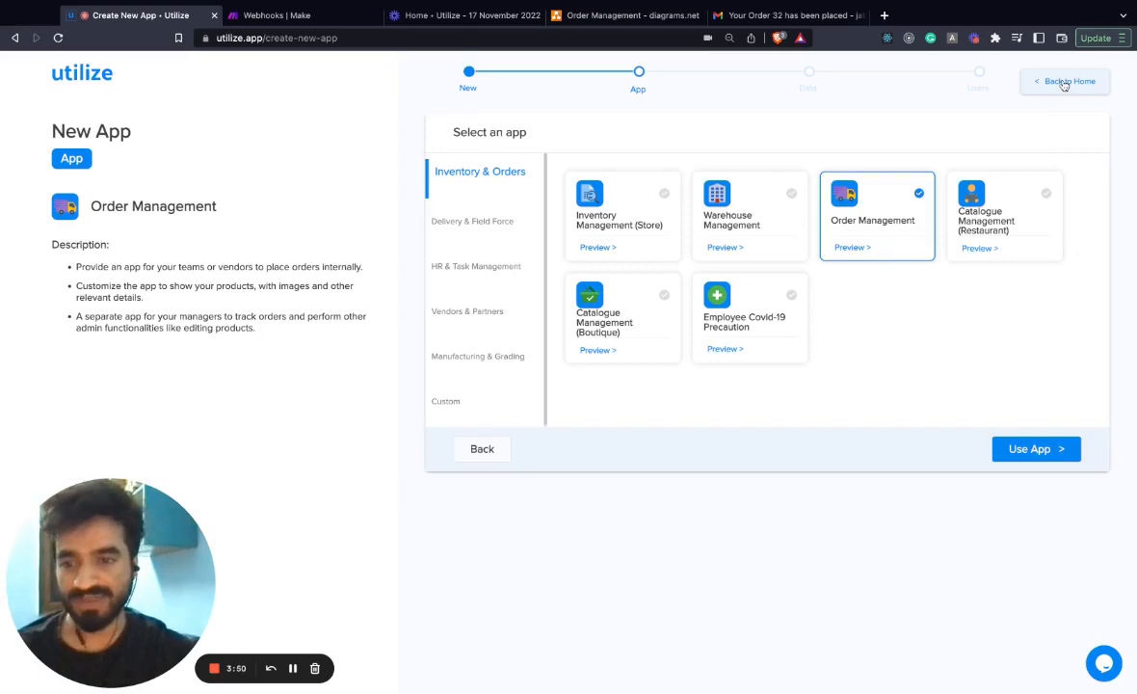
left_click(1063, 81)
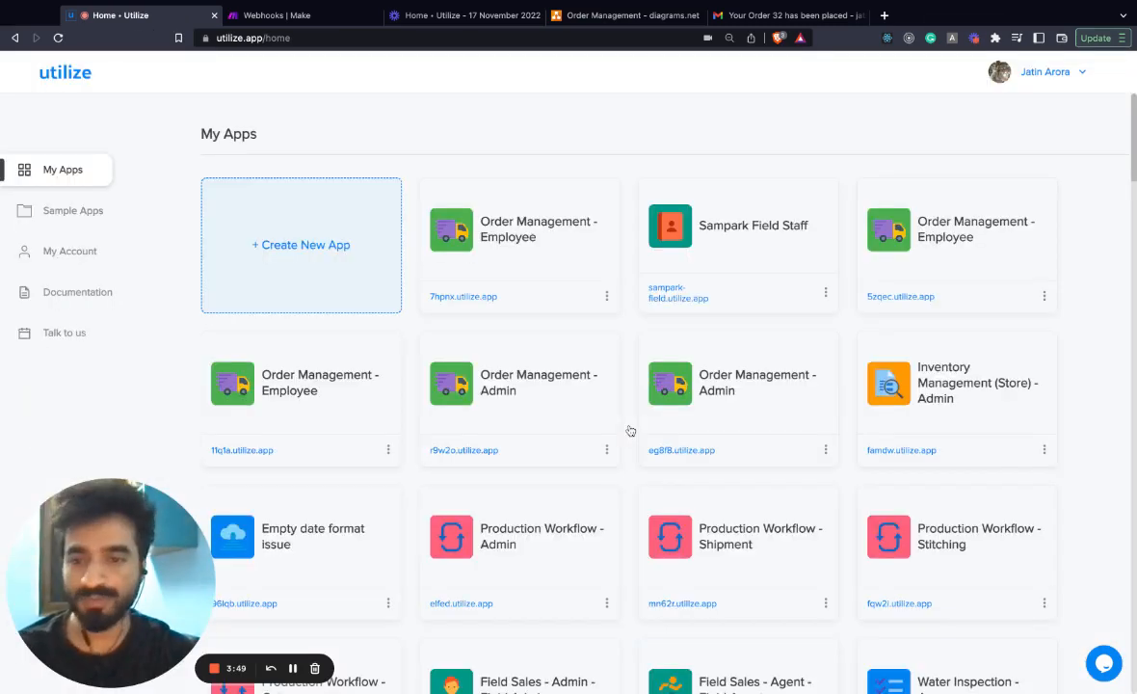
Step: Bring up the Order Created automation and its actions in the Order Management - Employee app
left_click(537, 227)
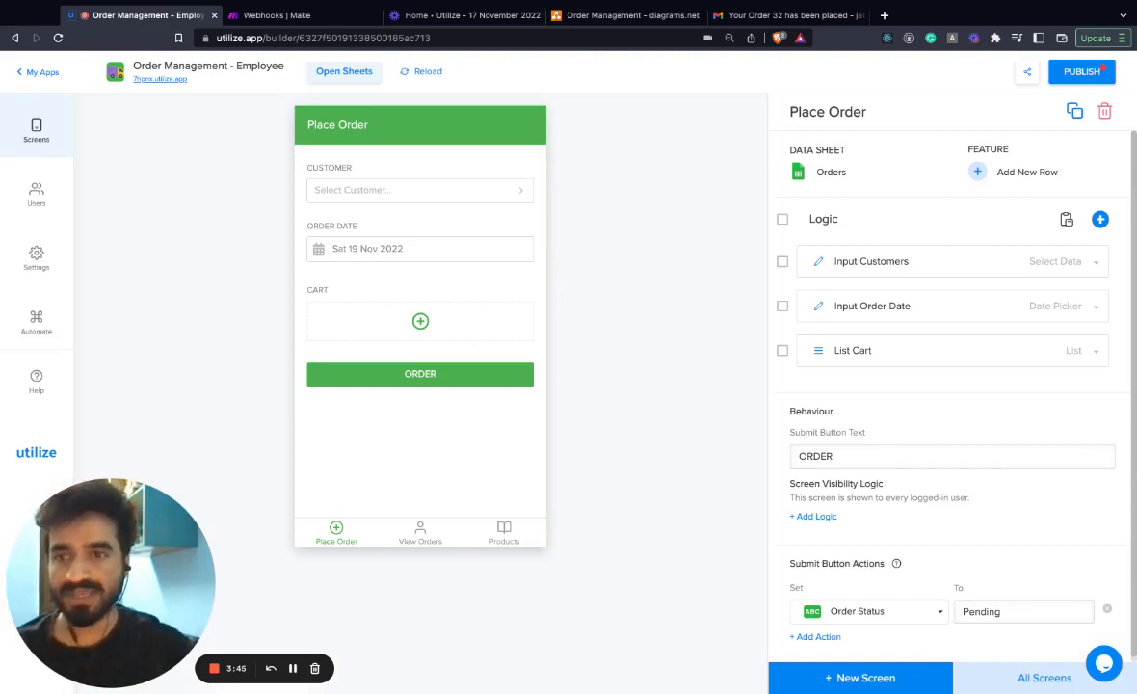
mouse_move(35, 131)
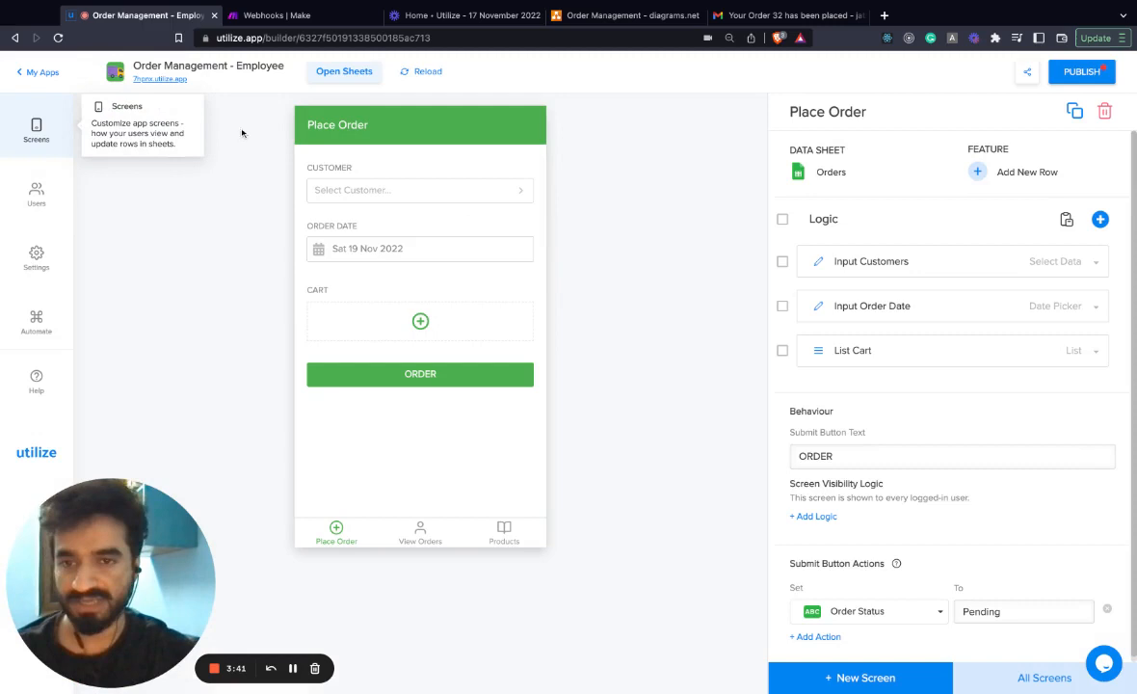
mouse_move(34, 317)
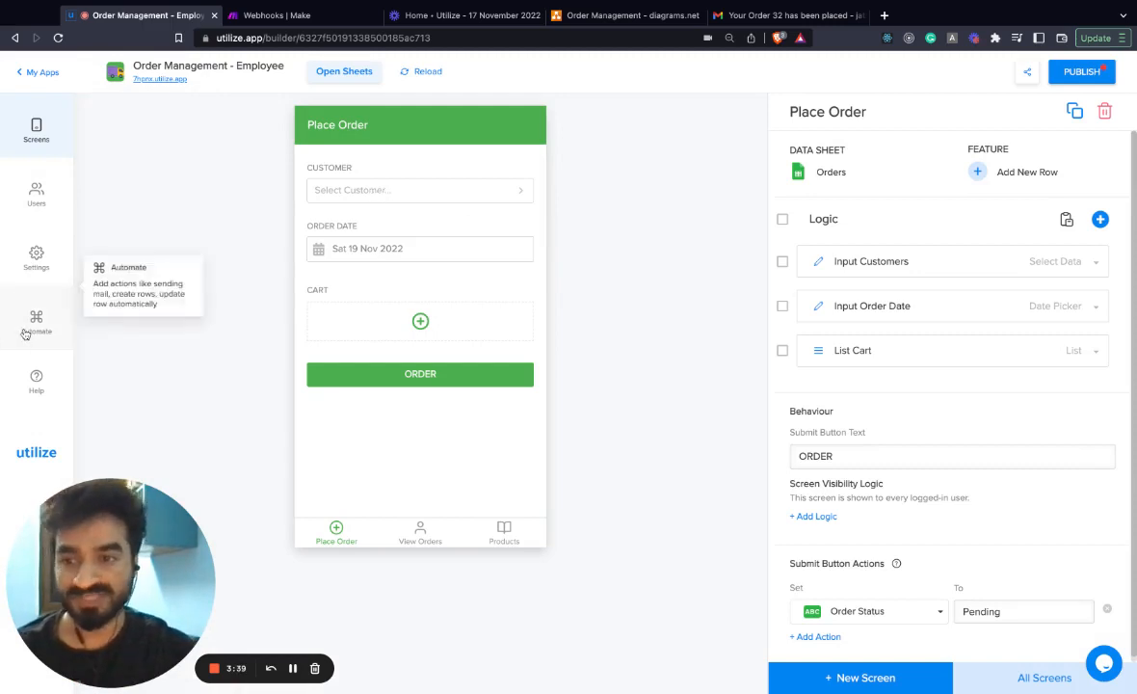
left_click(34, 324)
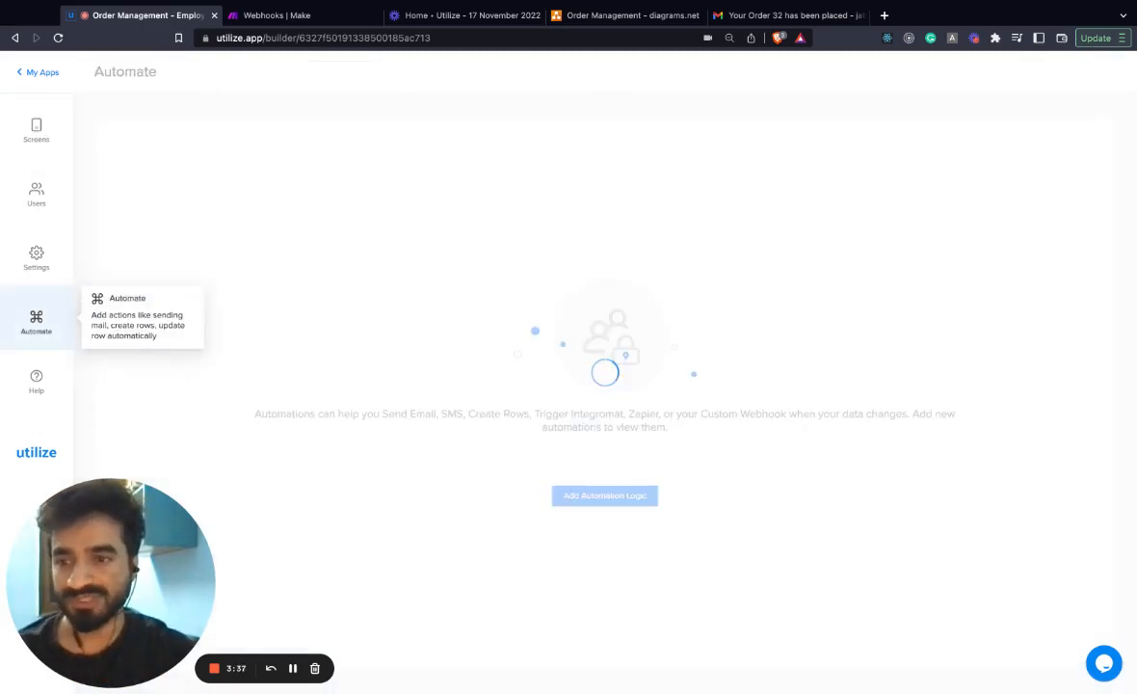
left_click(605, 495)
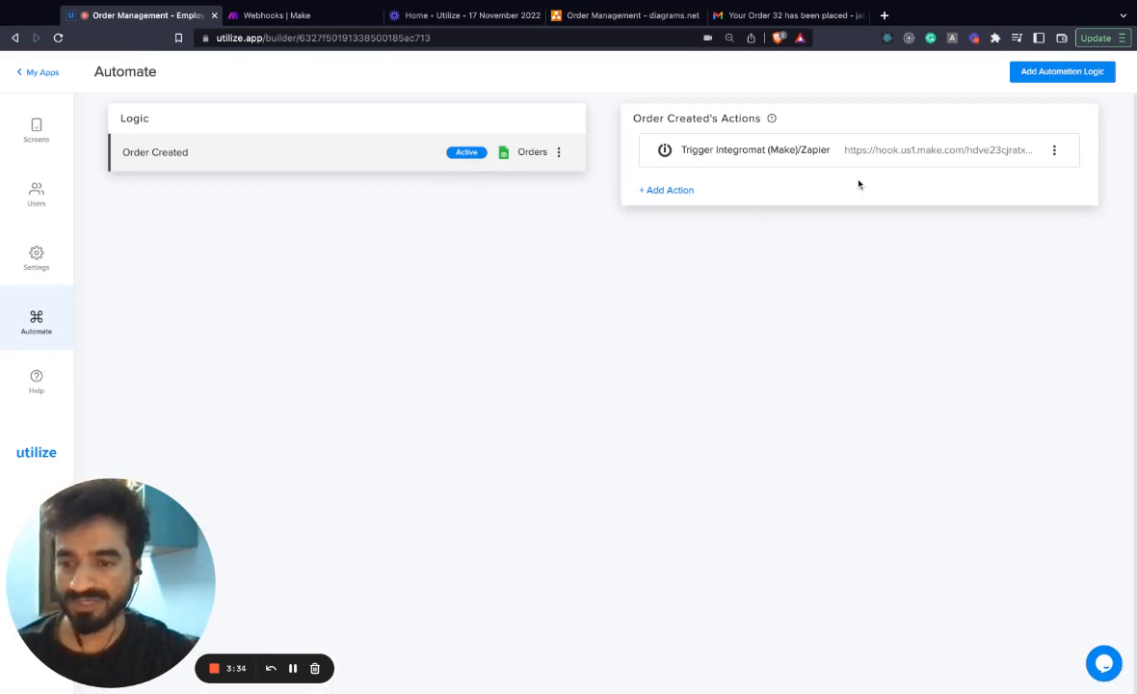
mouse_move(974, 177)
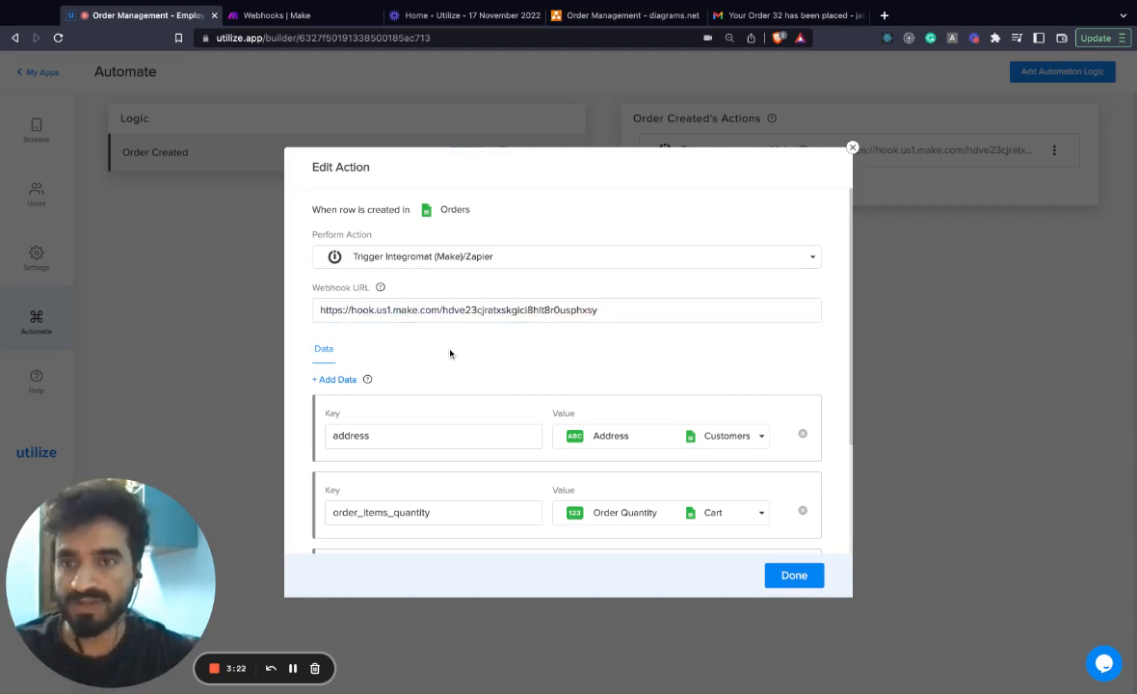
Step: Flip between the Utilize webhook action and the Make 'Integration Utilize, Google Sheets' scenario
left_click(305, 16)
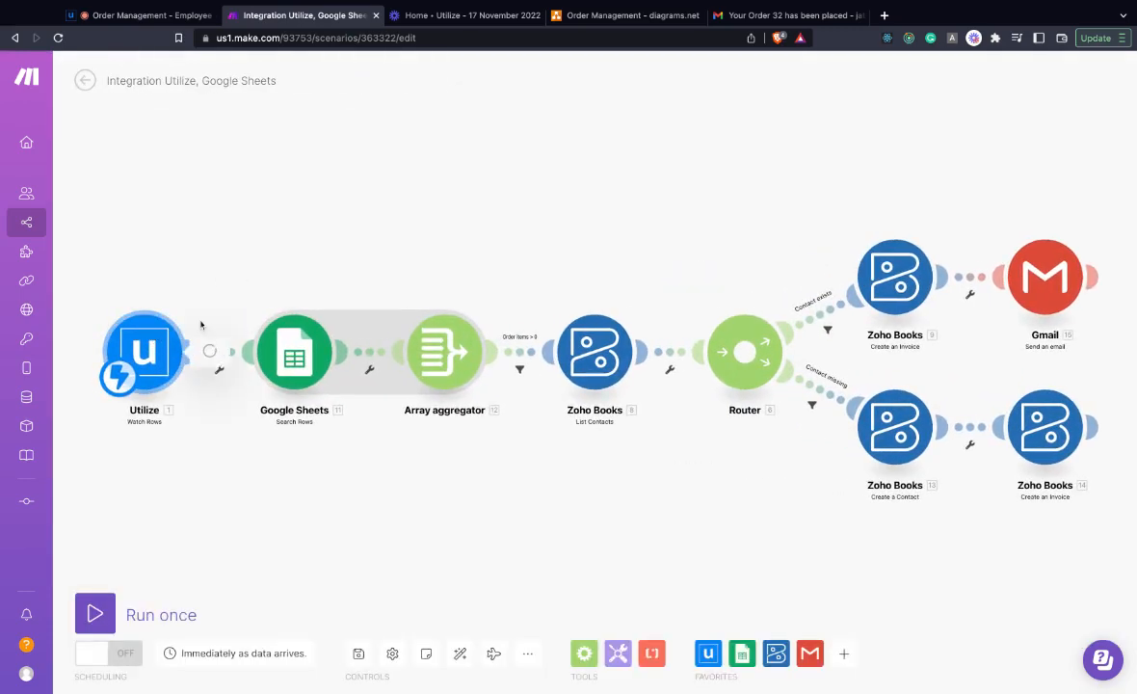
left_click(142, 351)
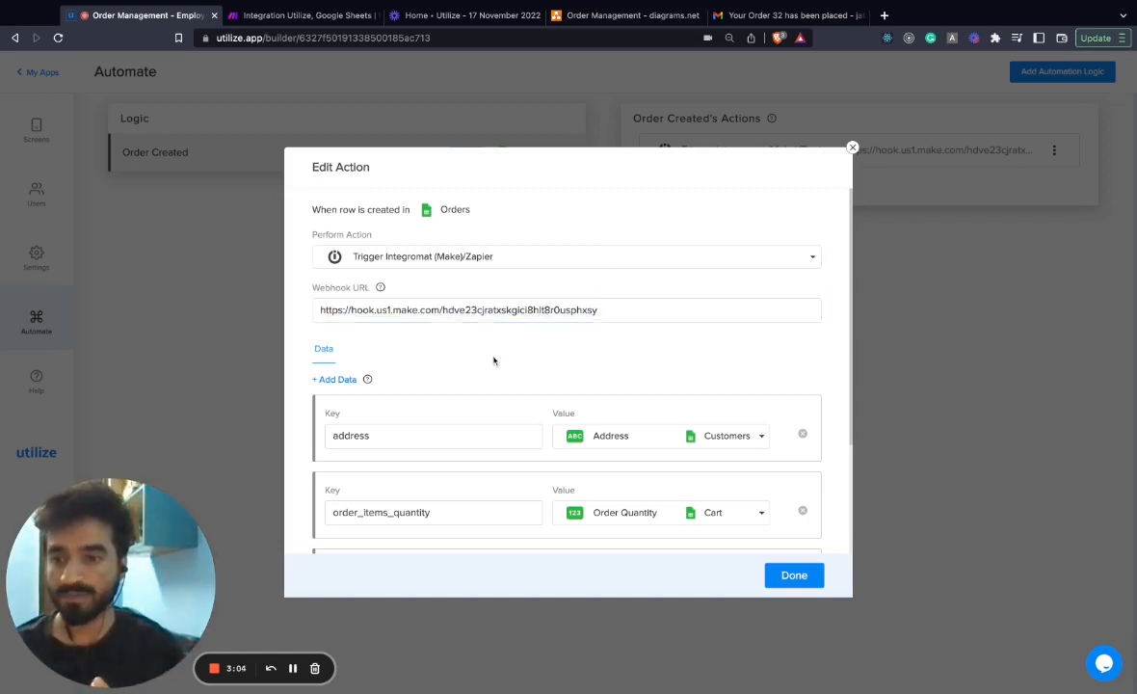
left_click(304, 15)
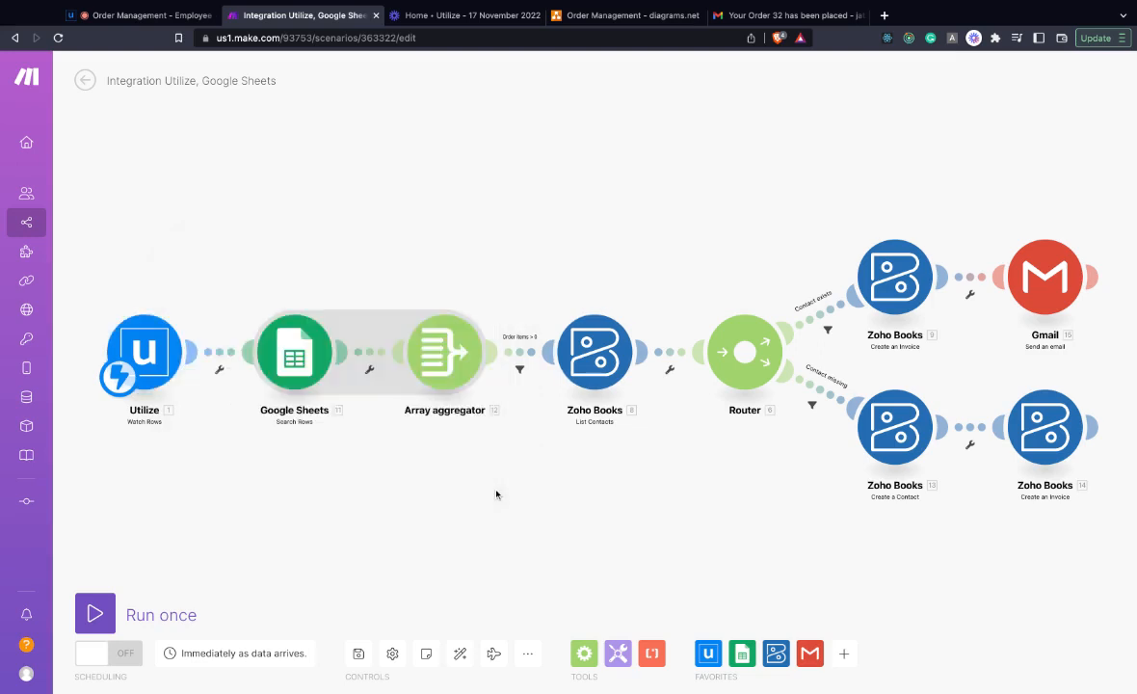
left_click(844, 654)
type("webhook")
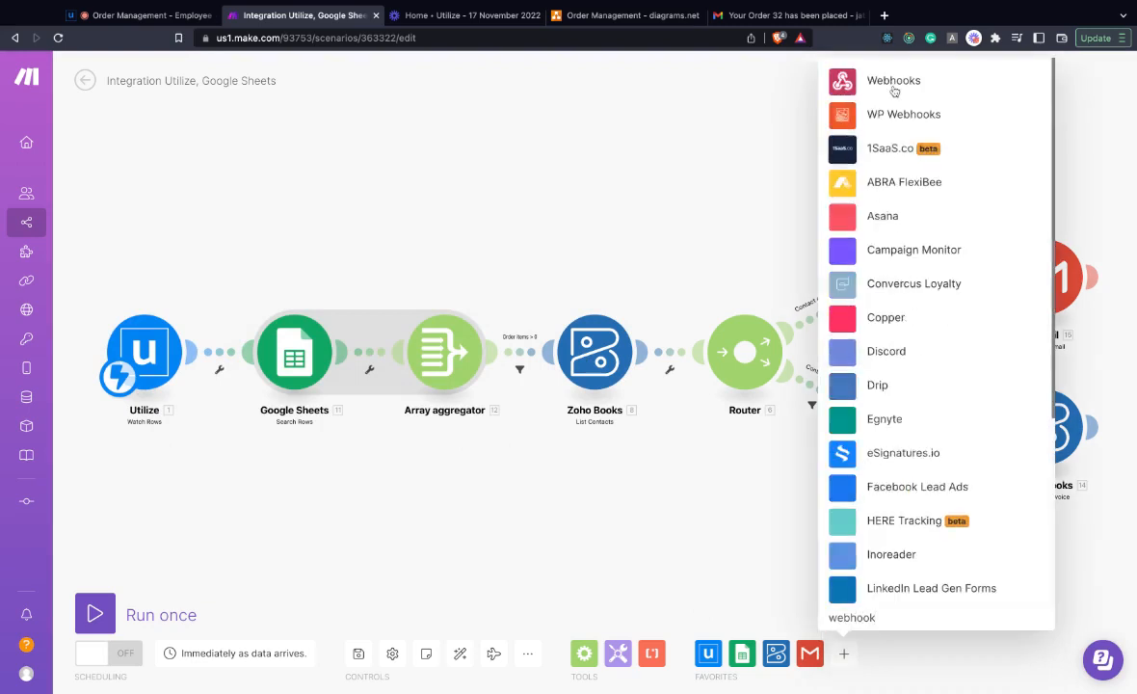
left_click(624, 520)
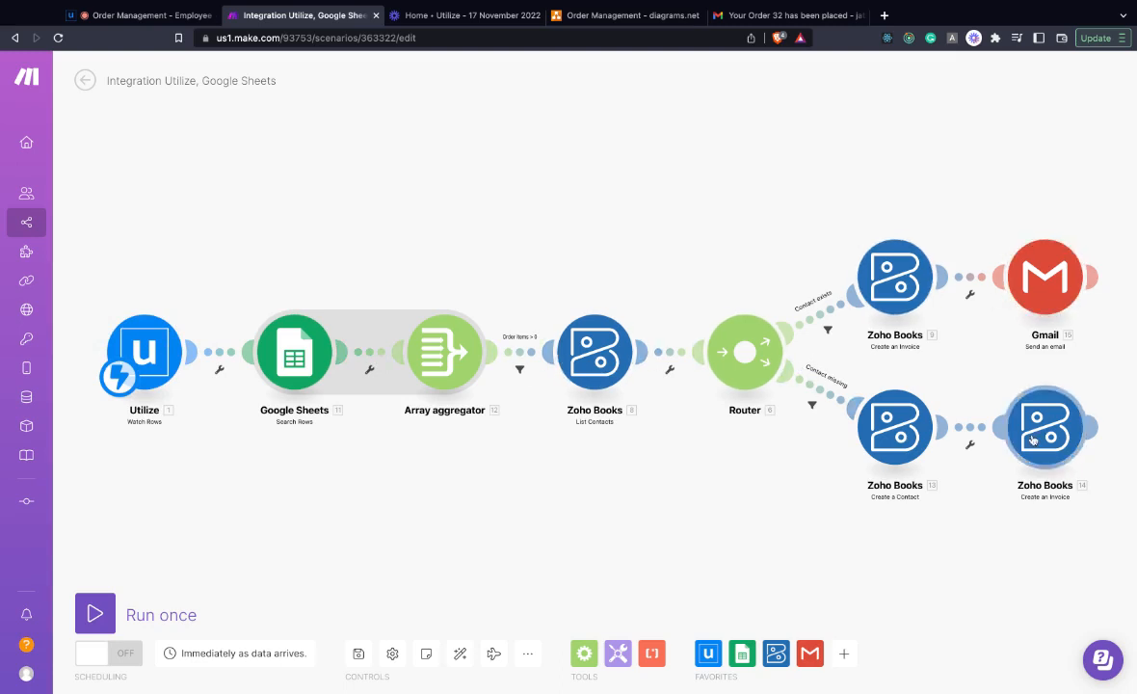
Step: Add a customer_email key to the webhook action mapped to the Customer Email column
left_click(139, 15)
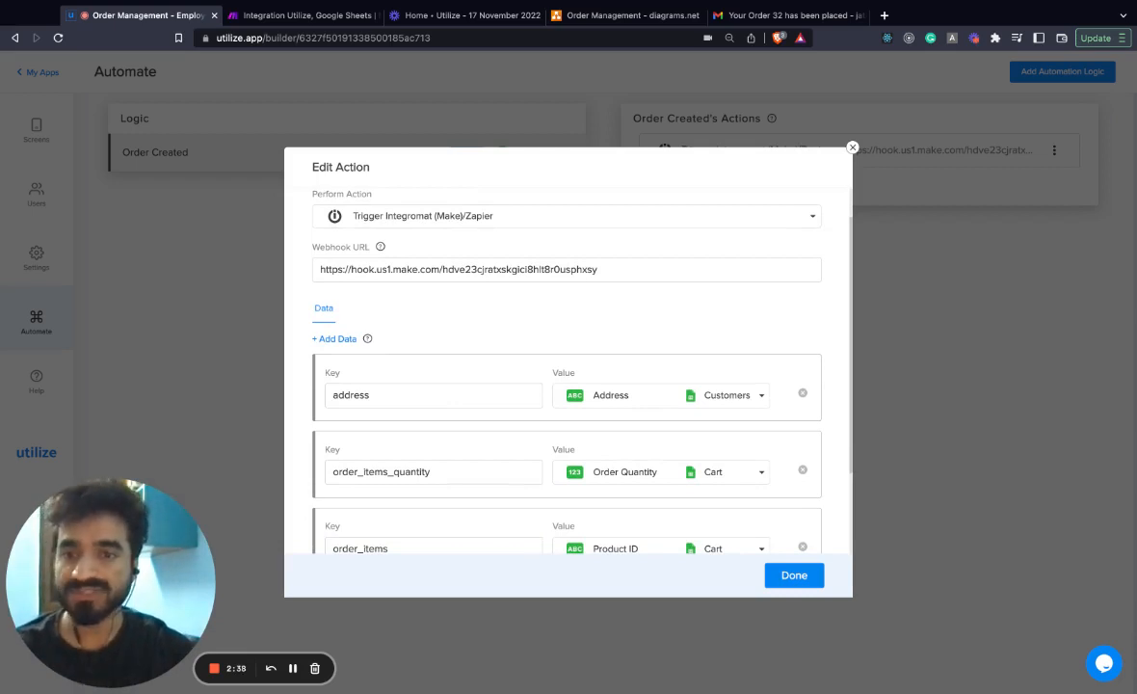
scroll("down", 3)
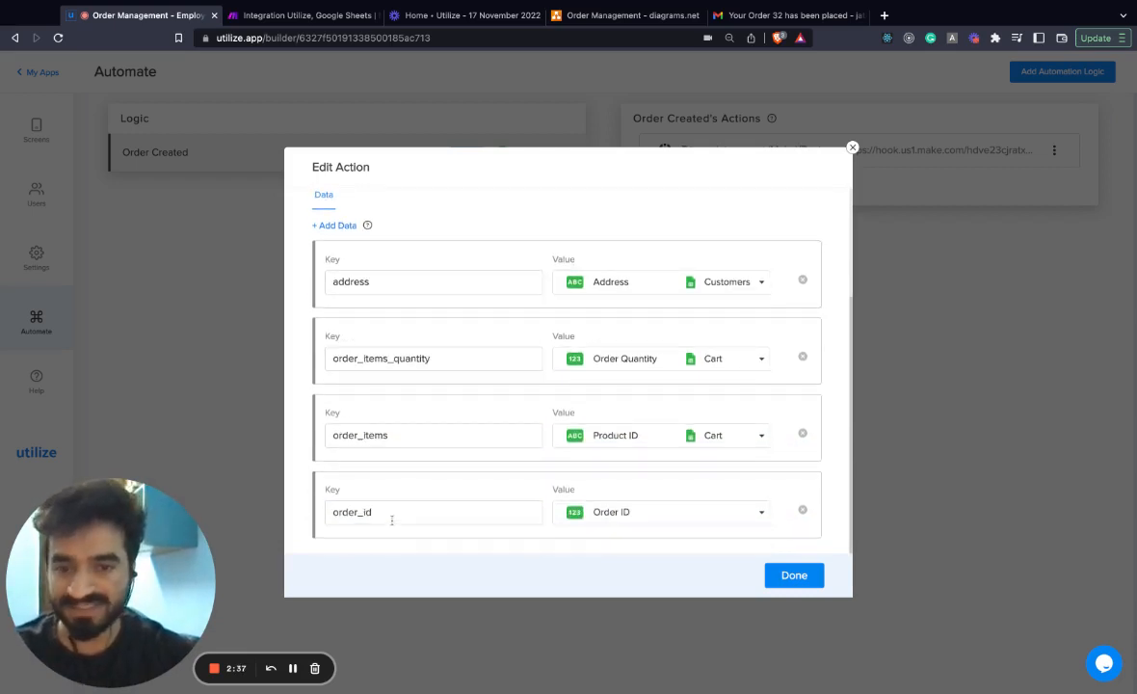
left_click(433, 512)
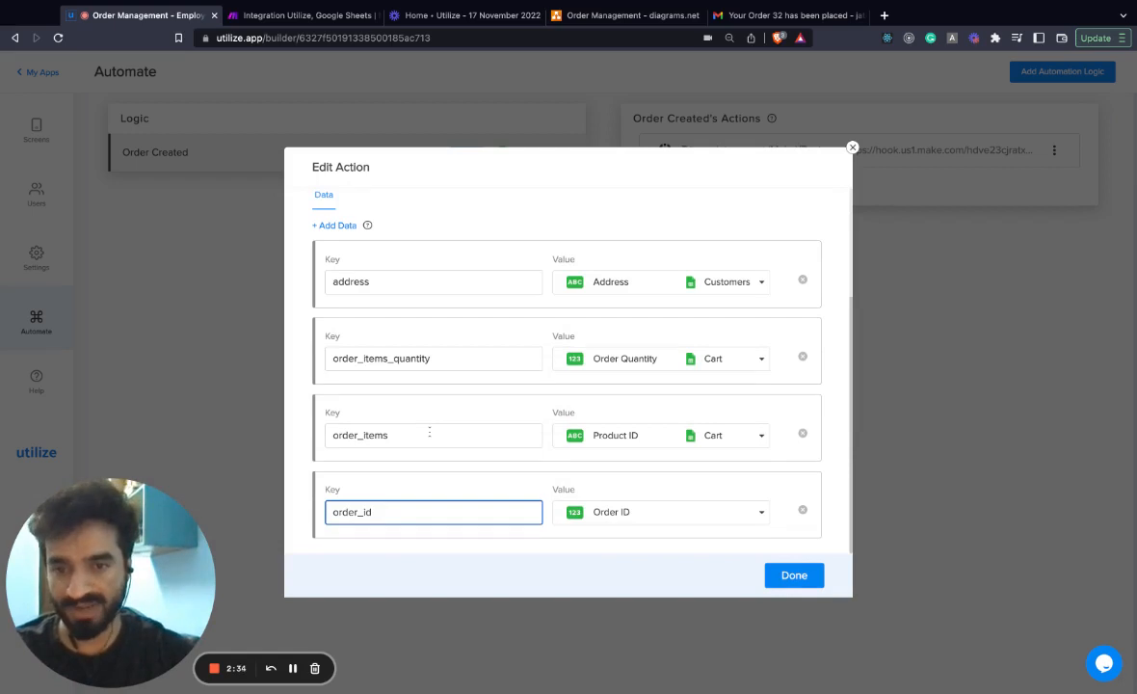
scroll("up", 3)
type("cust")
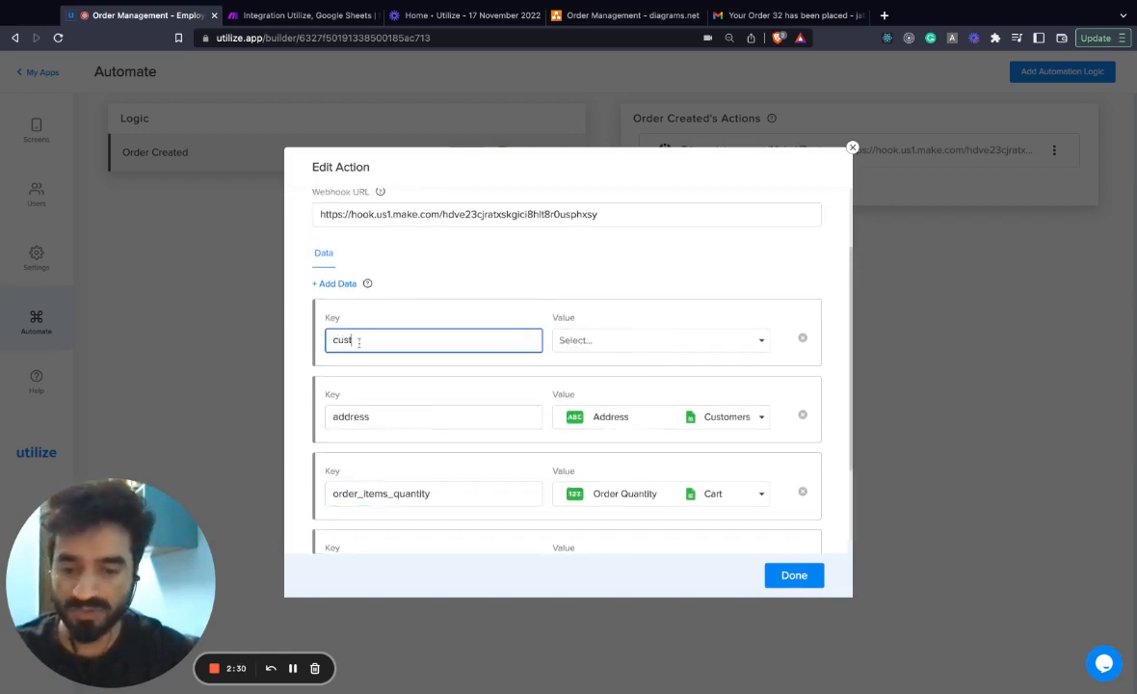
left_click(659, 339)
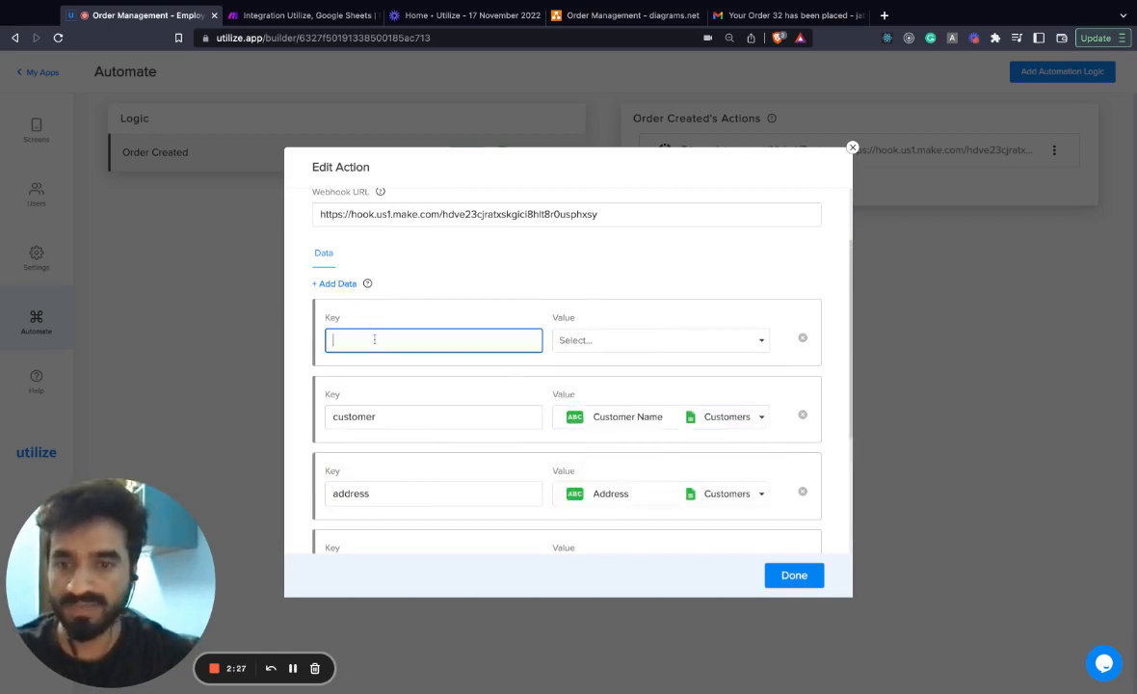
type("customer_email")
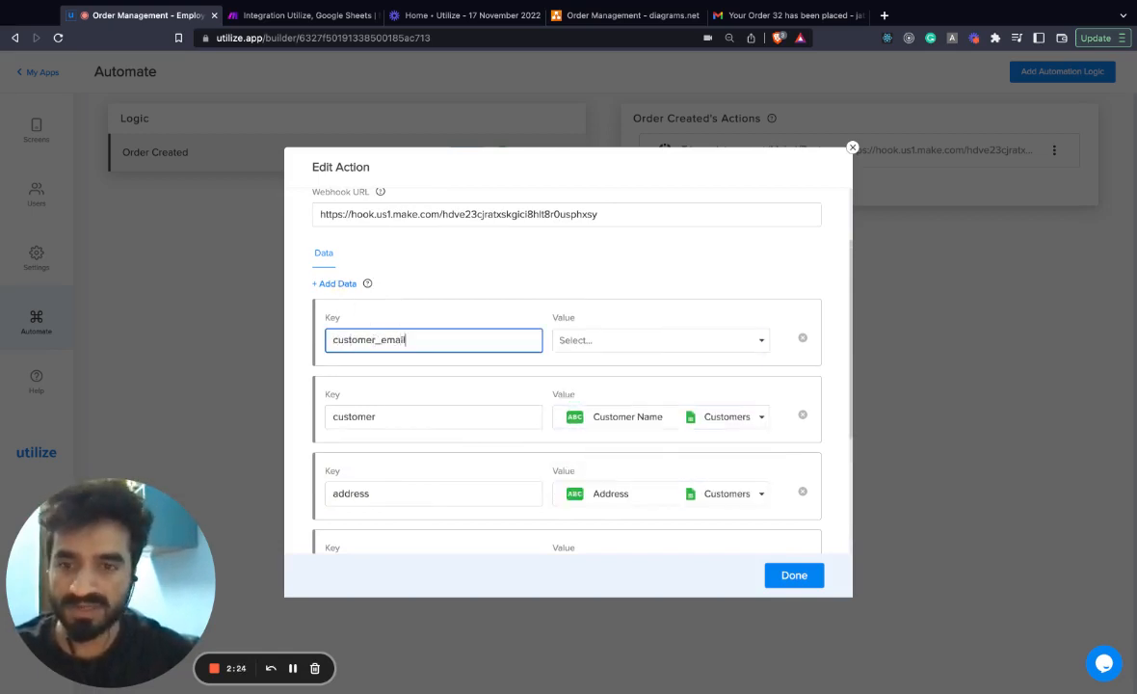
left_click(659, 339)
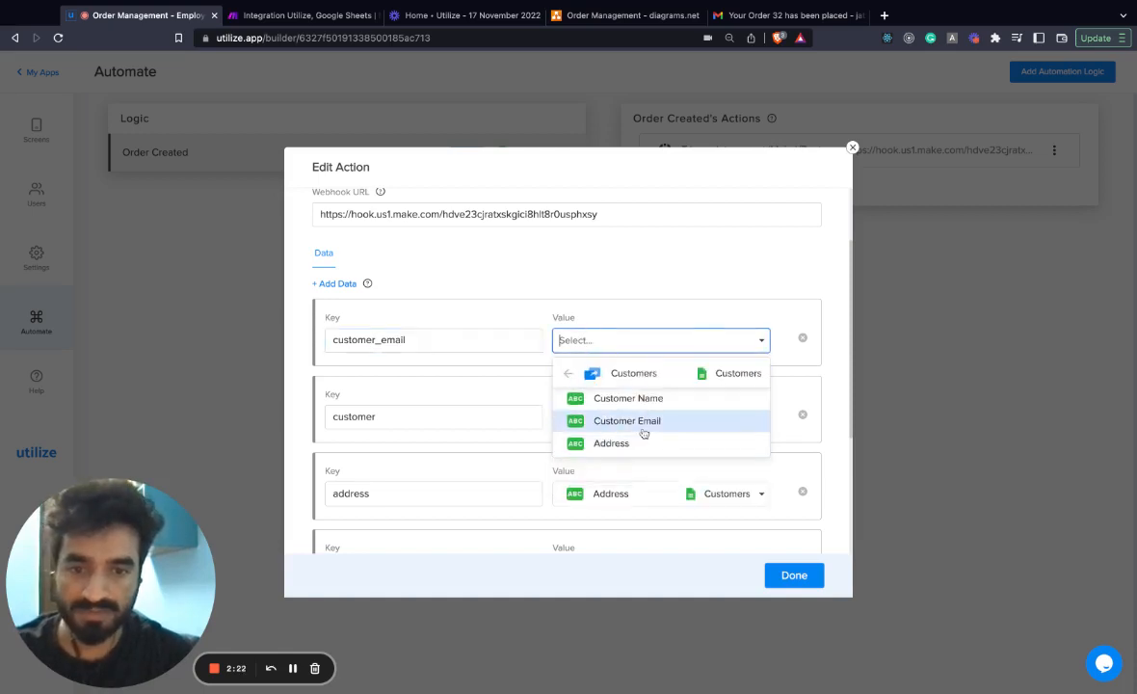
left_click(626, 420)
type("_name")
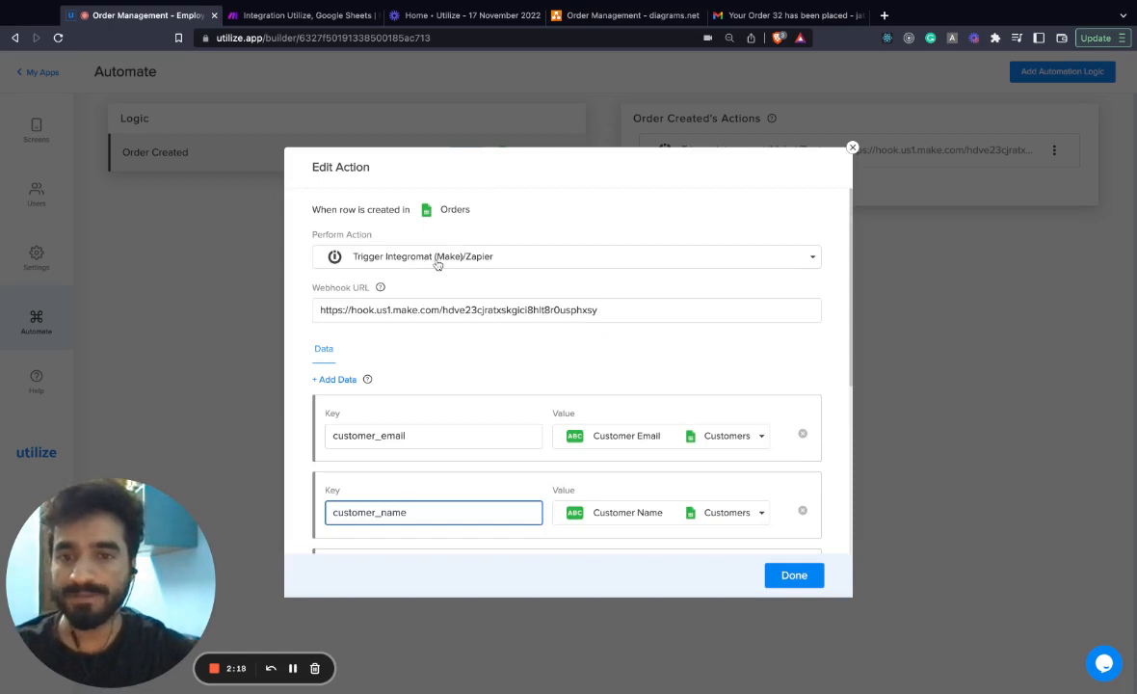
mouse_move(469, 287)
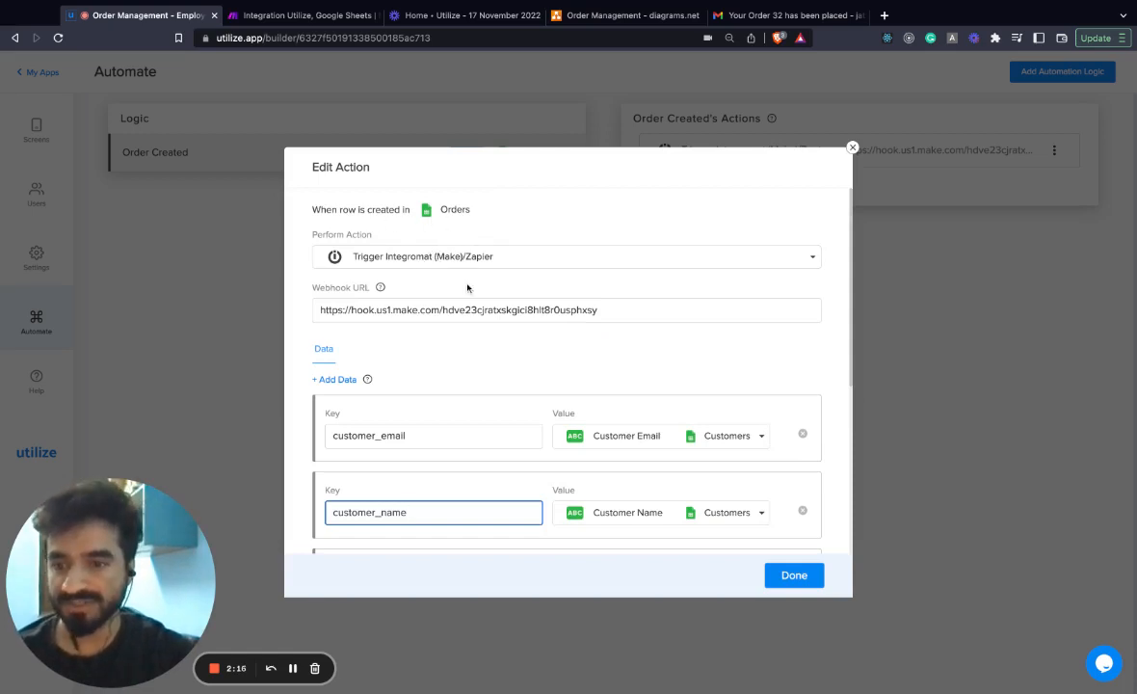
mouse_move(461, 270)
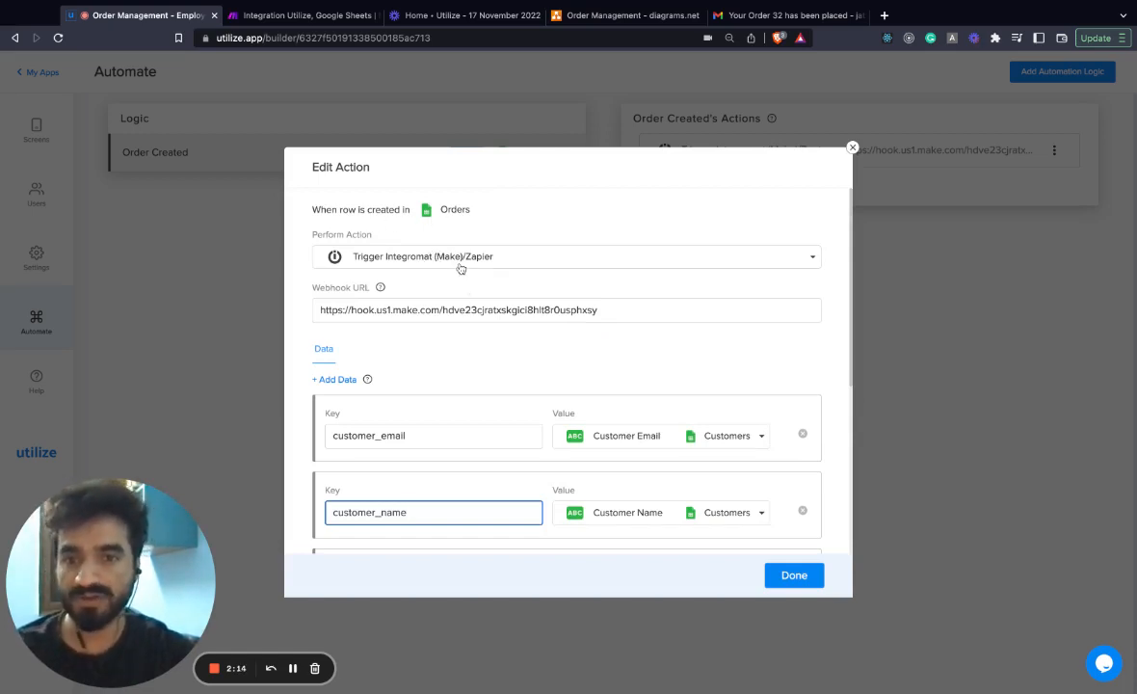
Step: Check the webhook URL and save the edited action with Done
left_click(566, 308)
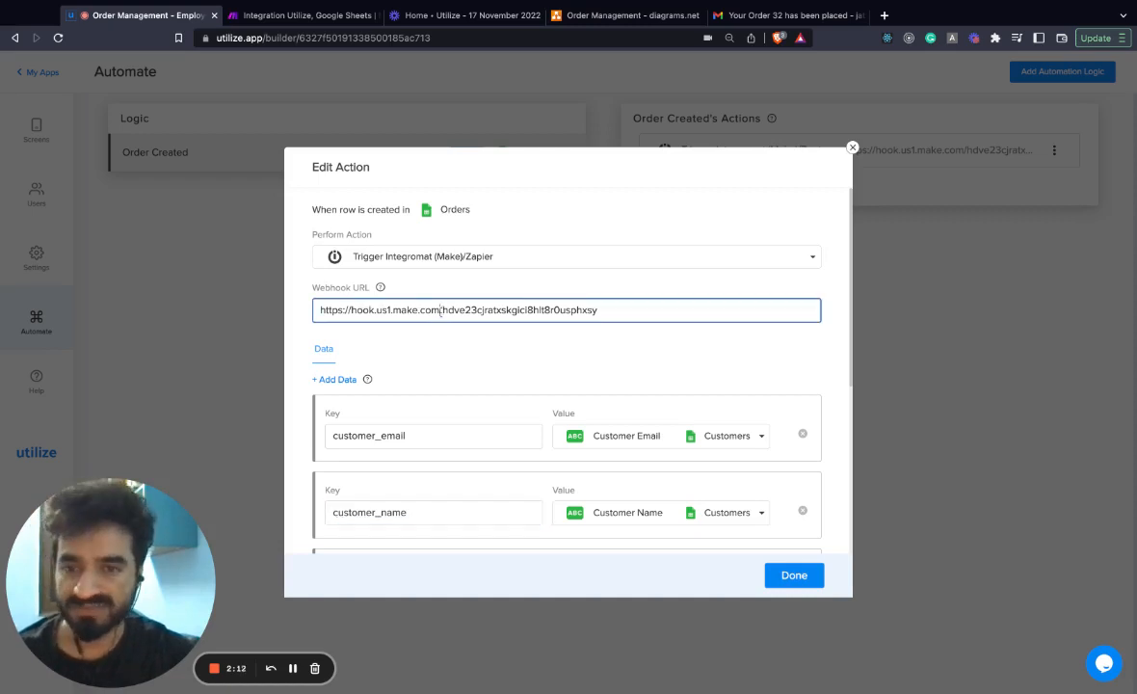
left_click(794, 574)
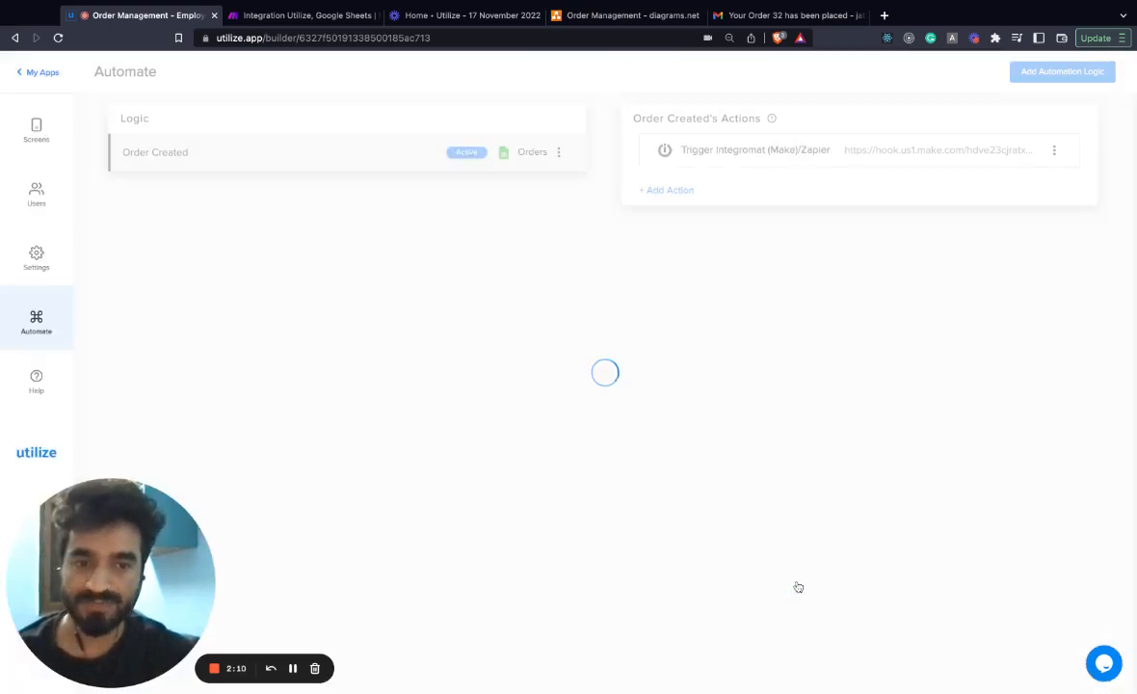
Step: In the preview's Place Order screen, pick a customer and add 10 Oregano to the cart
left_click(34, 131)
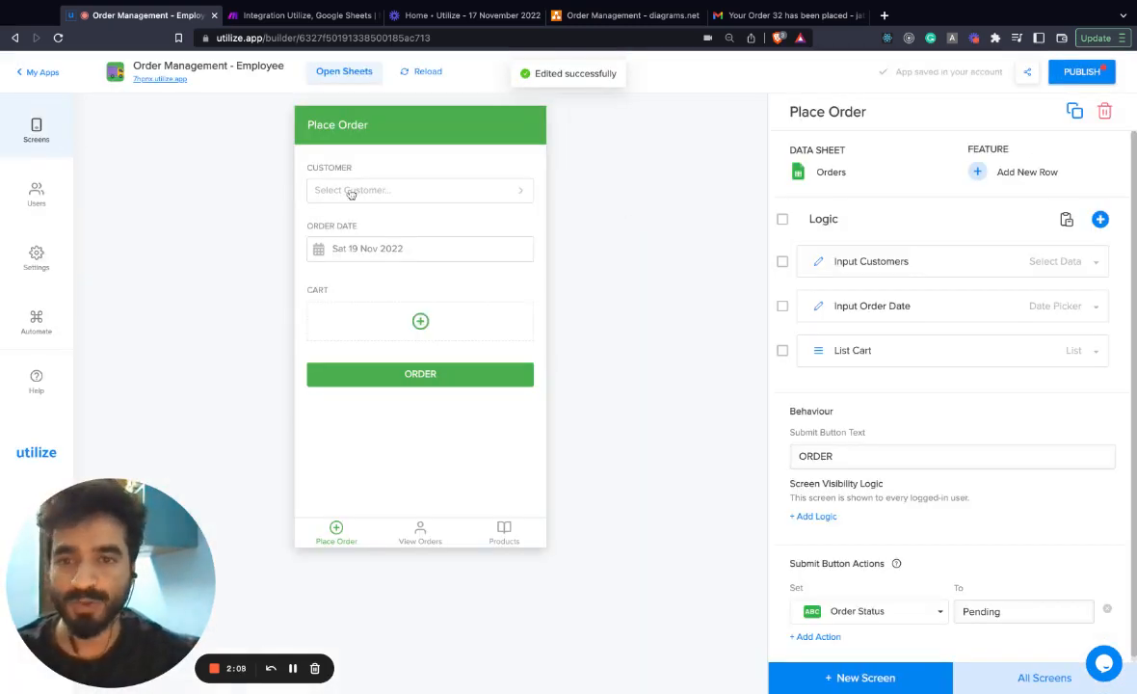
left_click(420, 190)
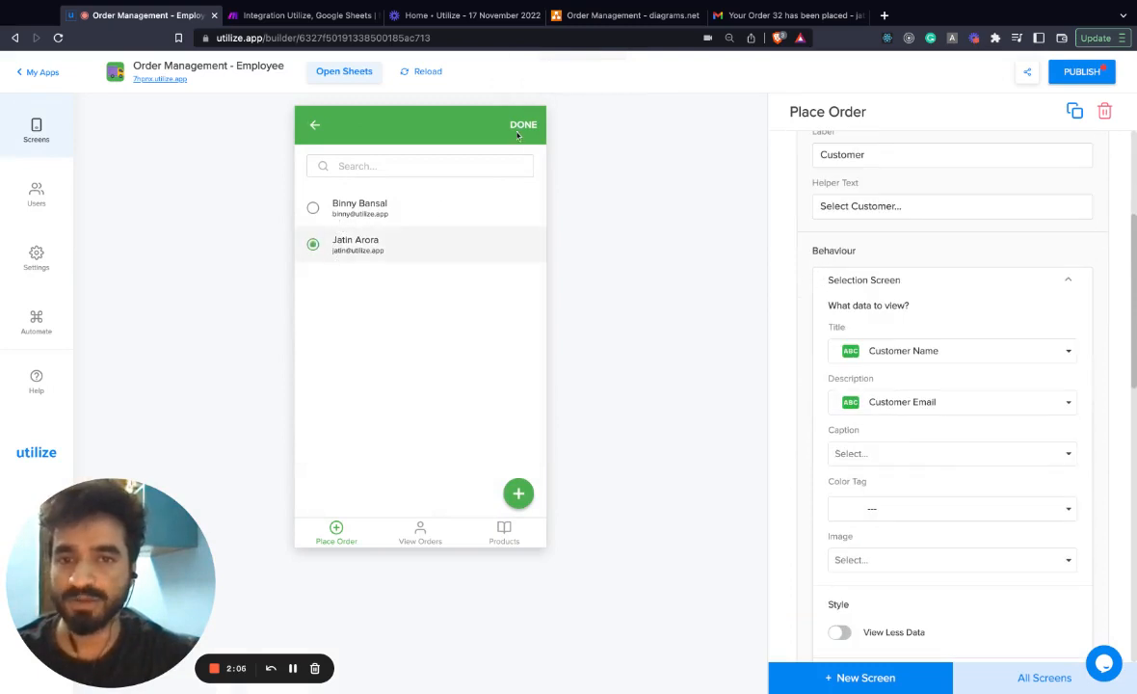
scroll("down", 3)
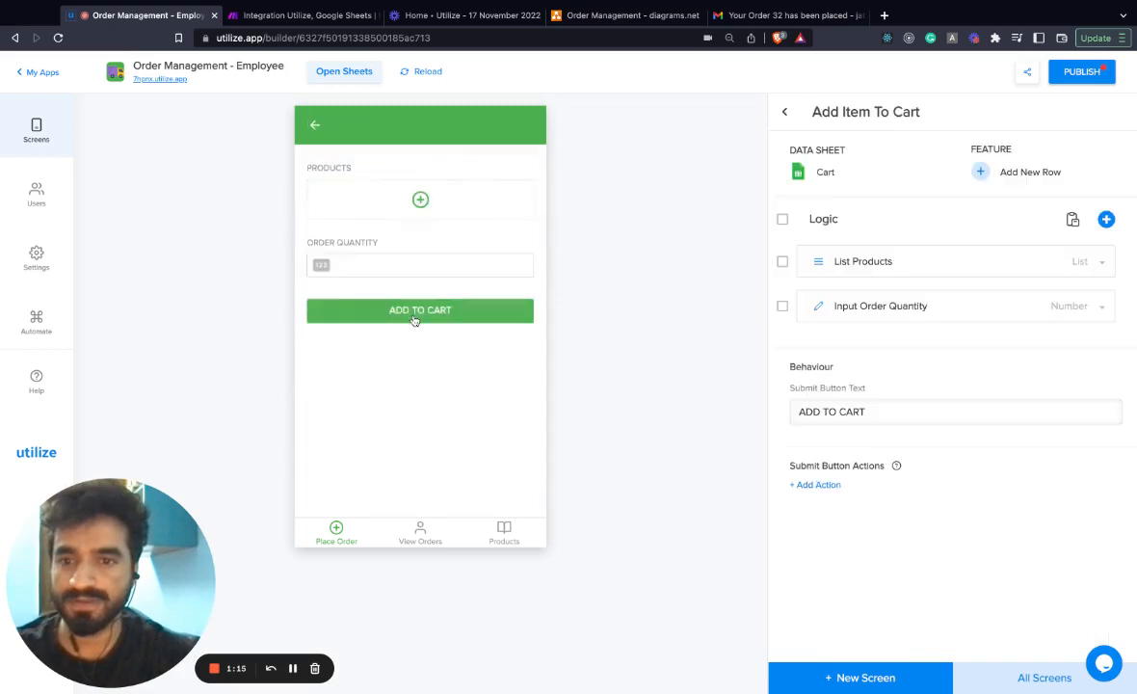
left_click(420, 199)
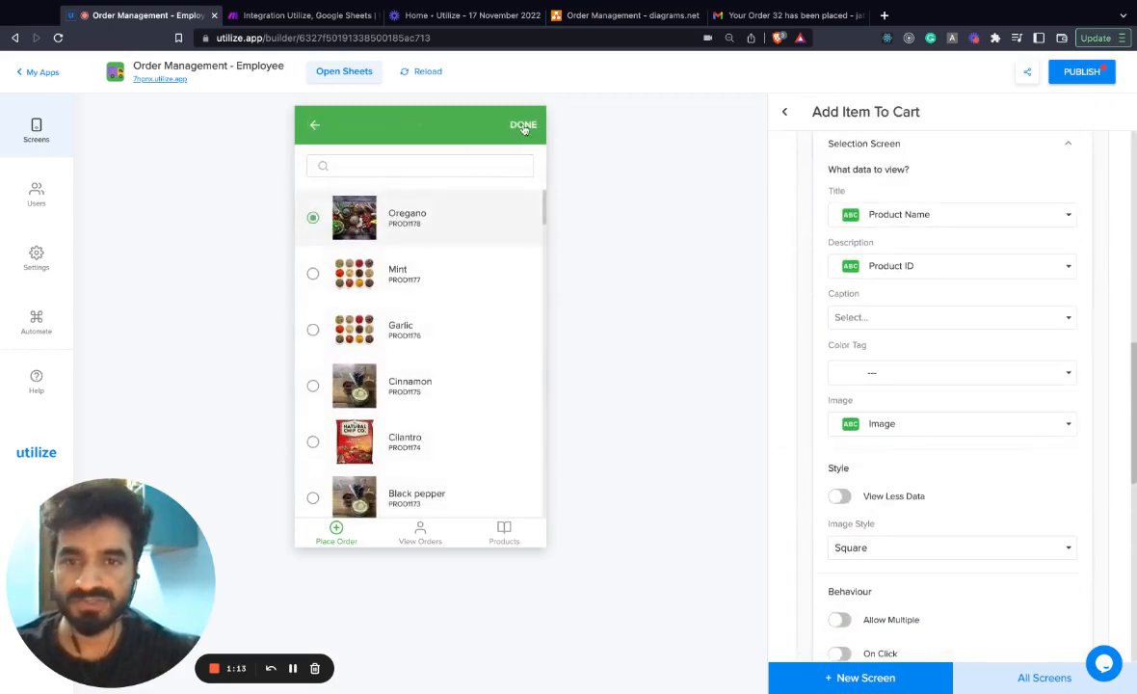
left_click(522, 126)
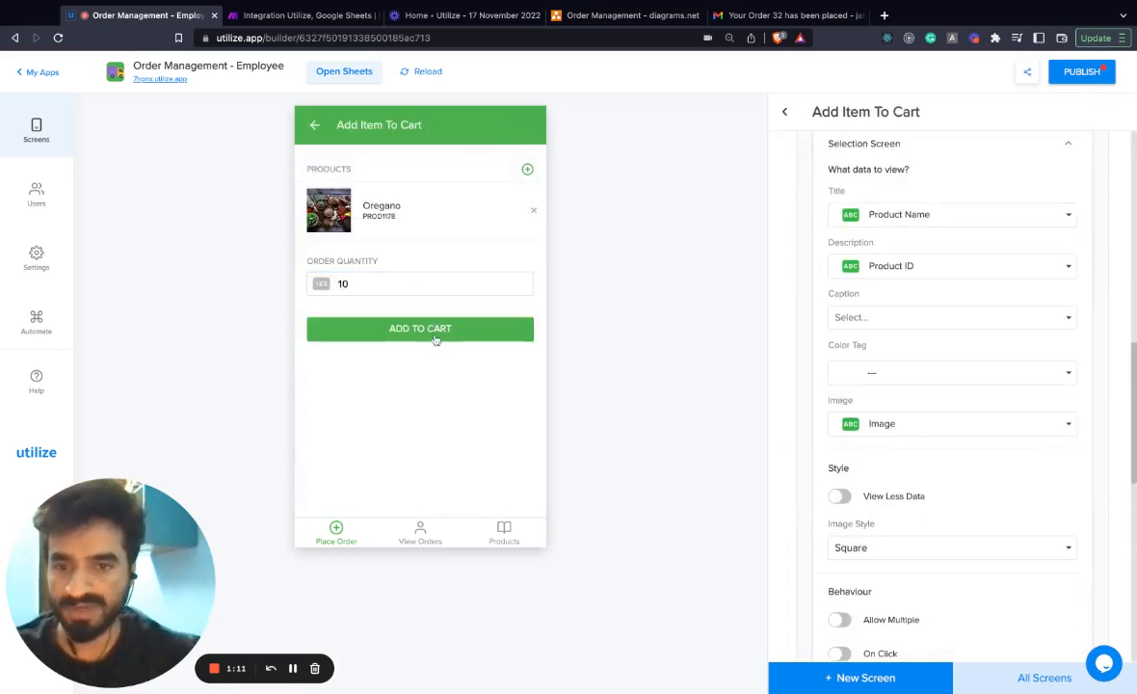
left_click(420, 328)
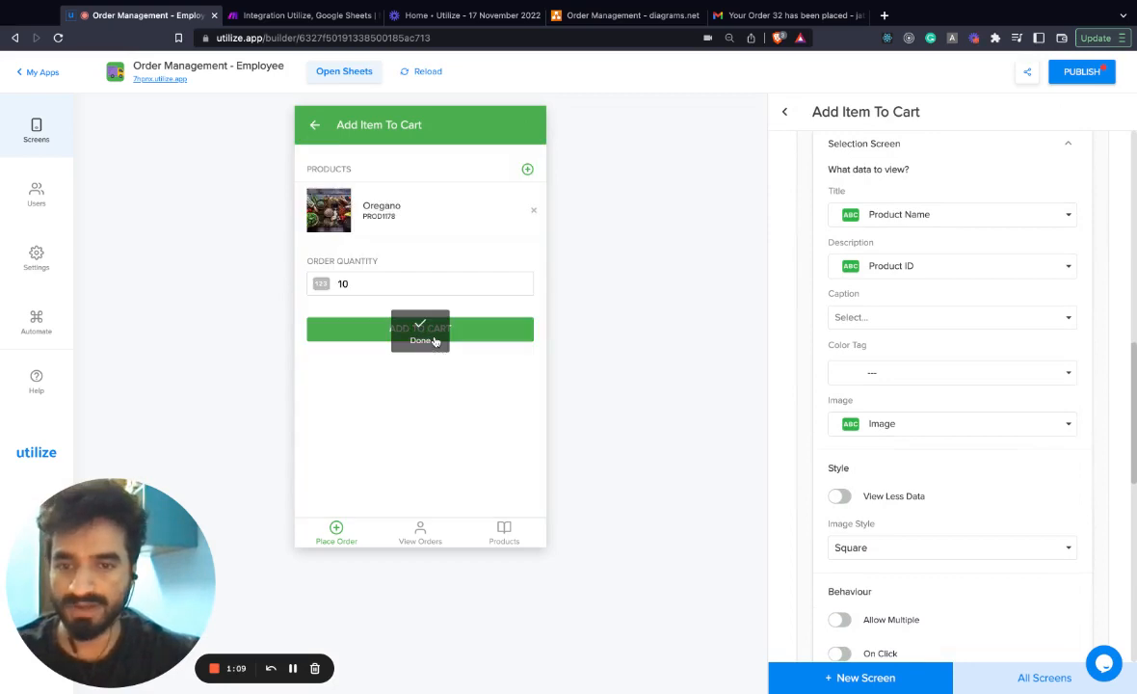
left_click(302, 15)
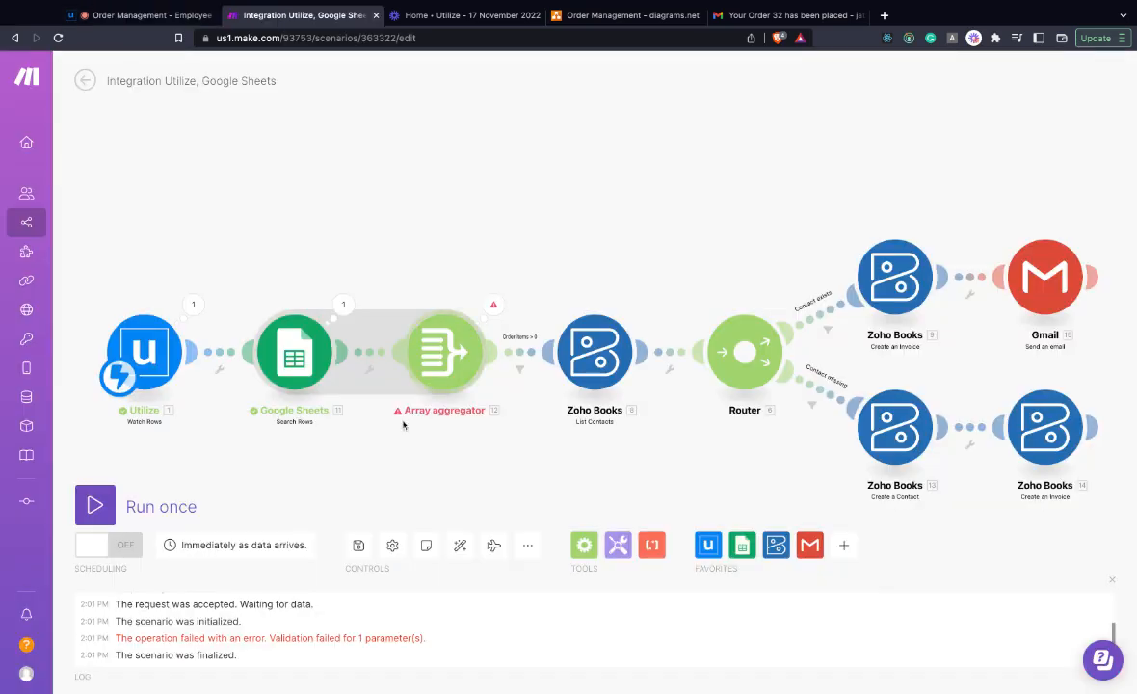
Step: Run the scenario once and inspect the Gmail module's 'order placed' email output
left_click(94, 505)
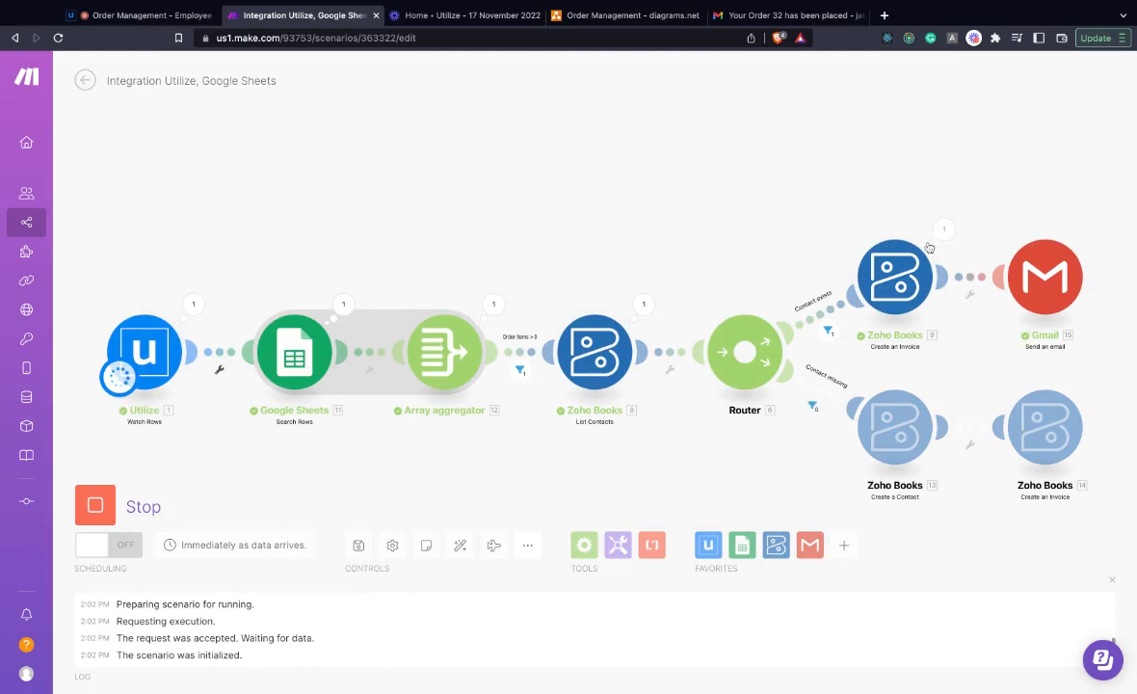
left_click(1044, 278)
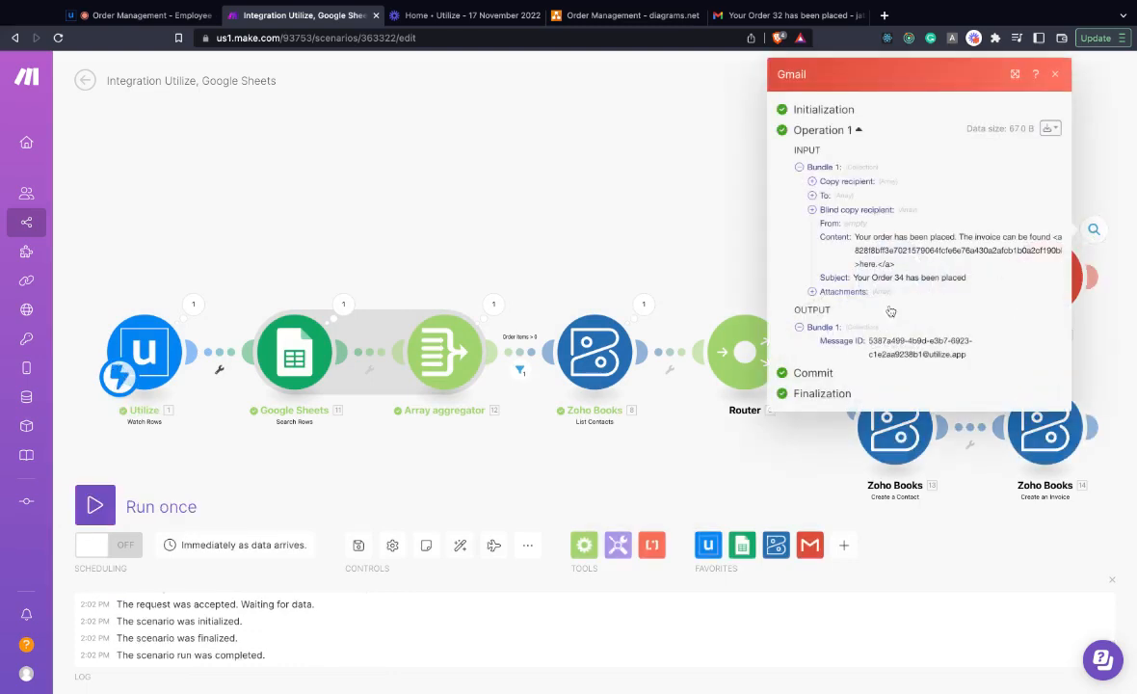